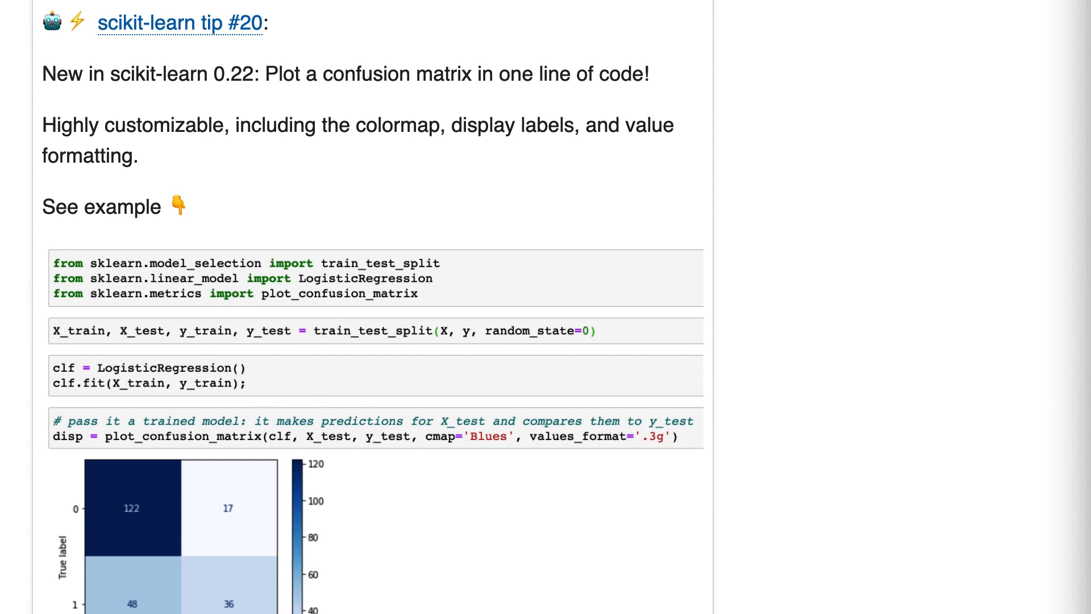
{"action": "mouse_move", "coordinate": [583, 135]}
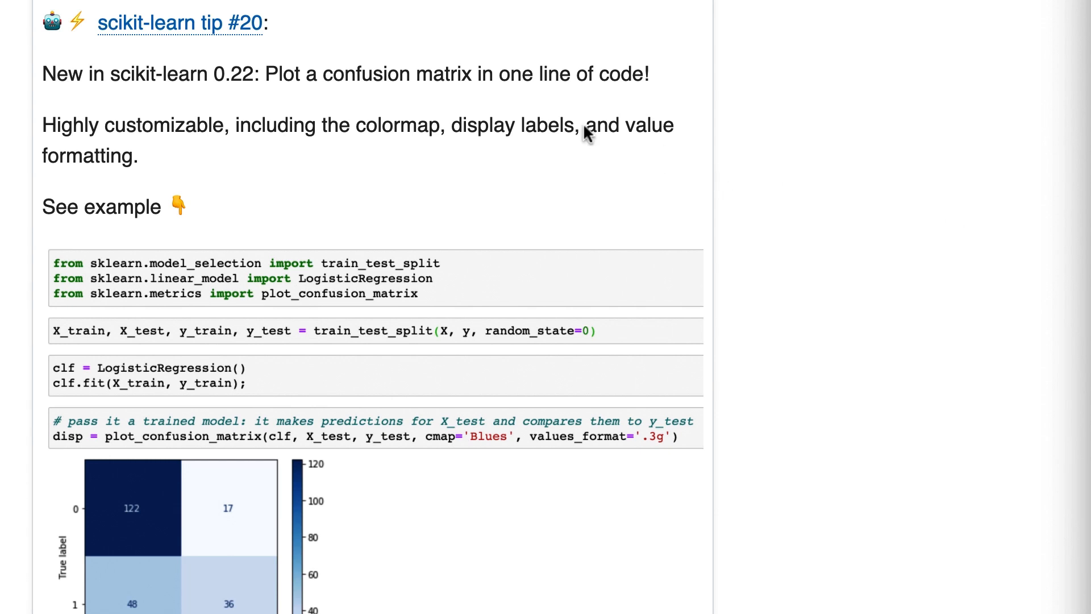
{"action": "mouse_move", "coordinate": [615, 91]}
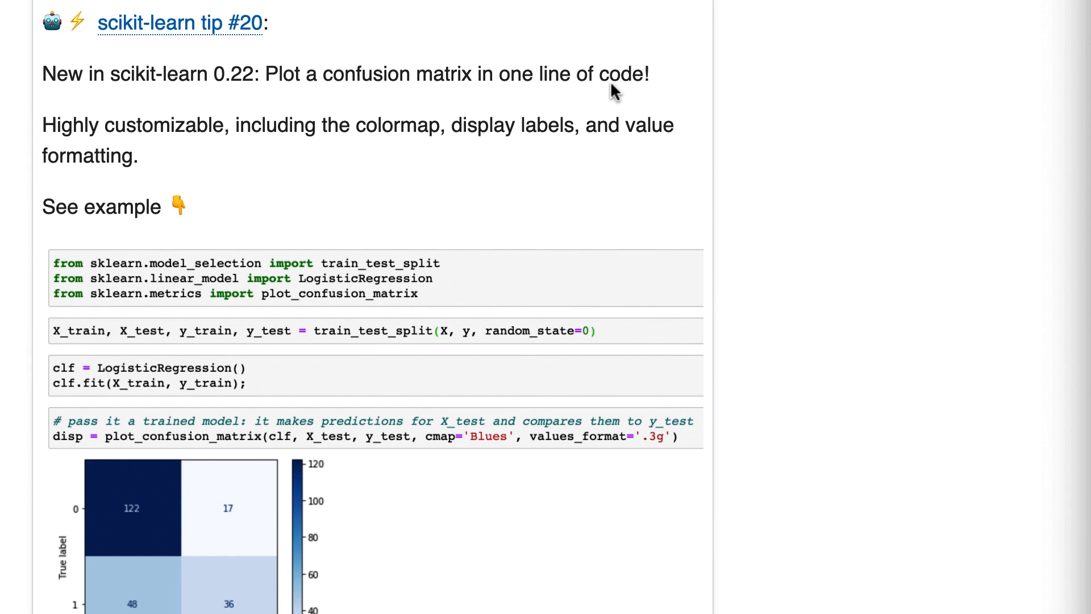
{"action": "mouse_move", "coordinate": [188, 152]}
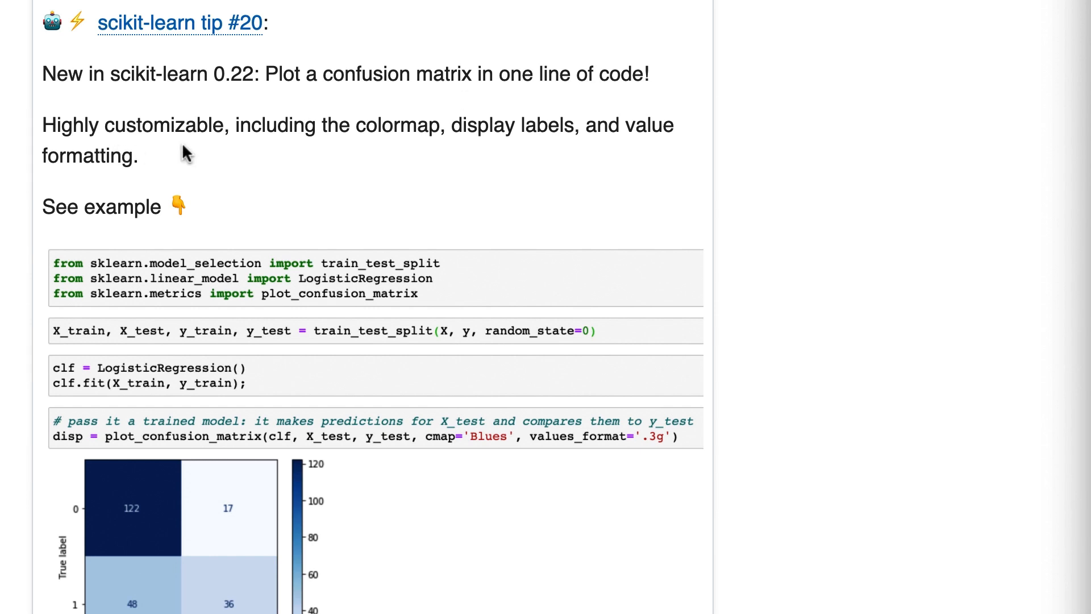
{"action": "mouse_move", "coordinate": [382, 271]}
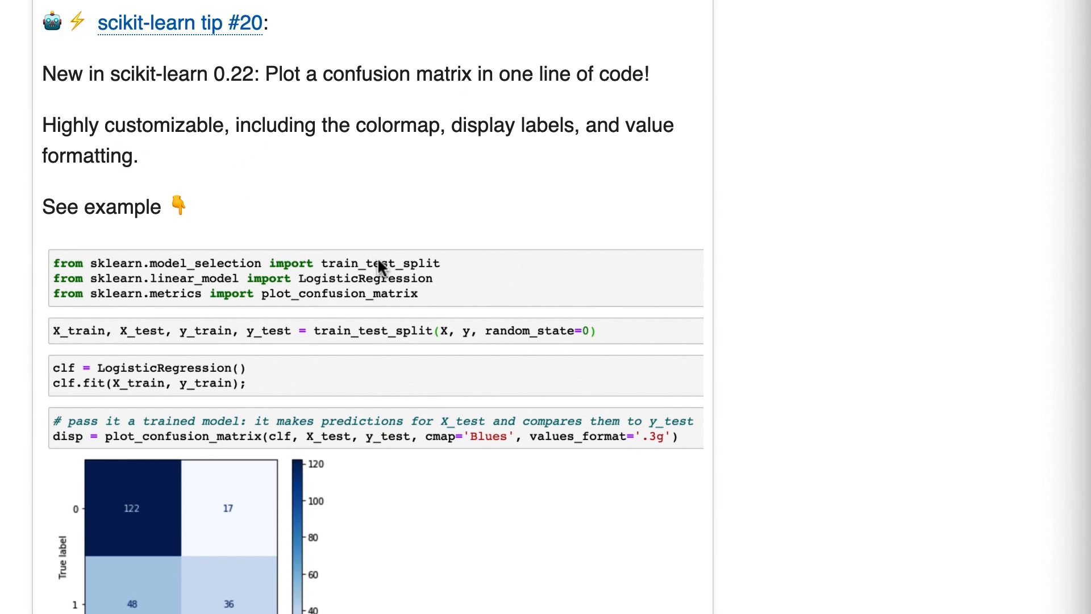
{"action": "scroll", "scroll_direction": "down", "scroll_amount": 3}
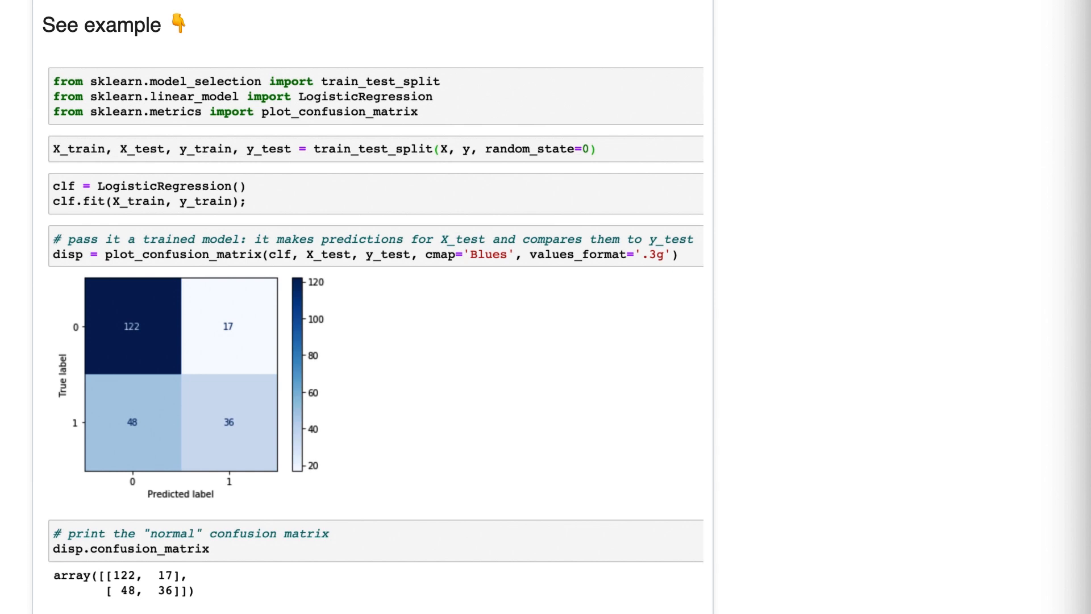
{"action": "mouse_move", "coordinate": [638, 137]}
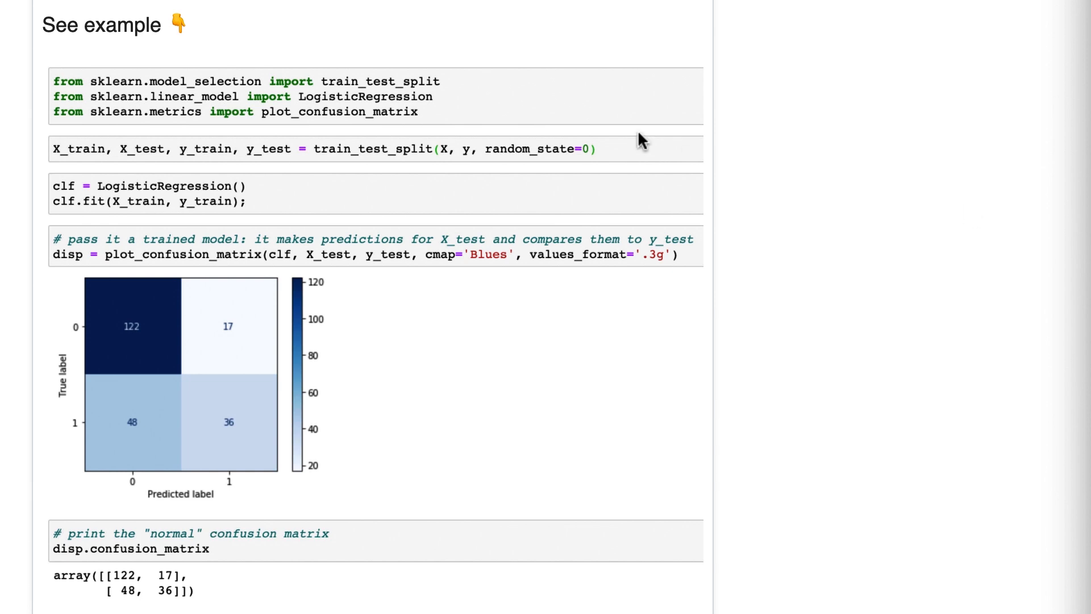
{"action": "mouse_move", "coordinate": [220, 169]}
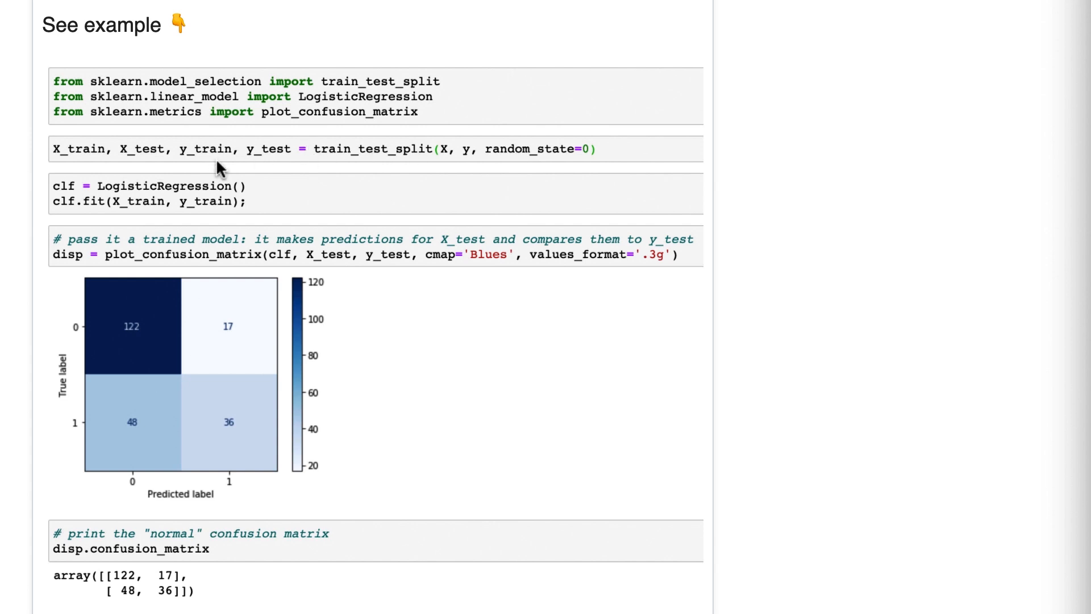
{"action": "mouse_move", "coordinate": [241, 190]}
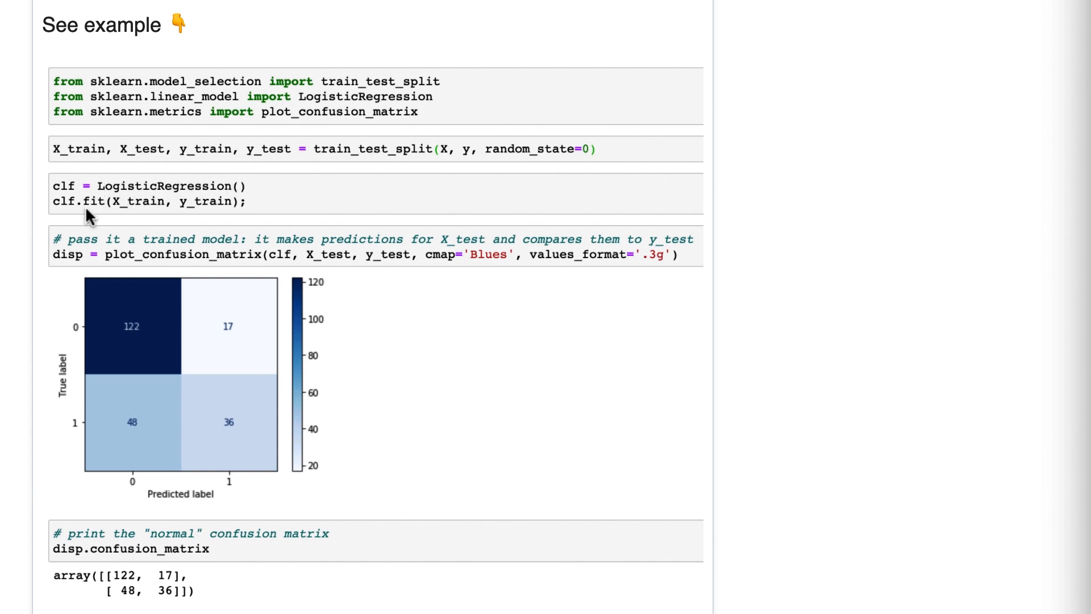
{"action": "mouse_move", "coordinate": [209, 211]}
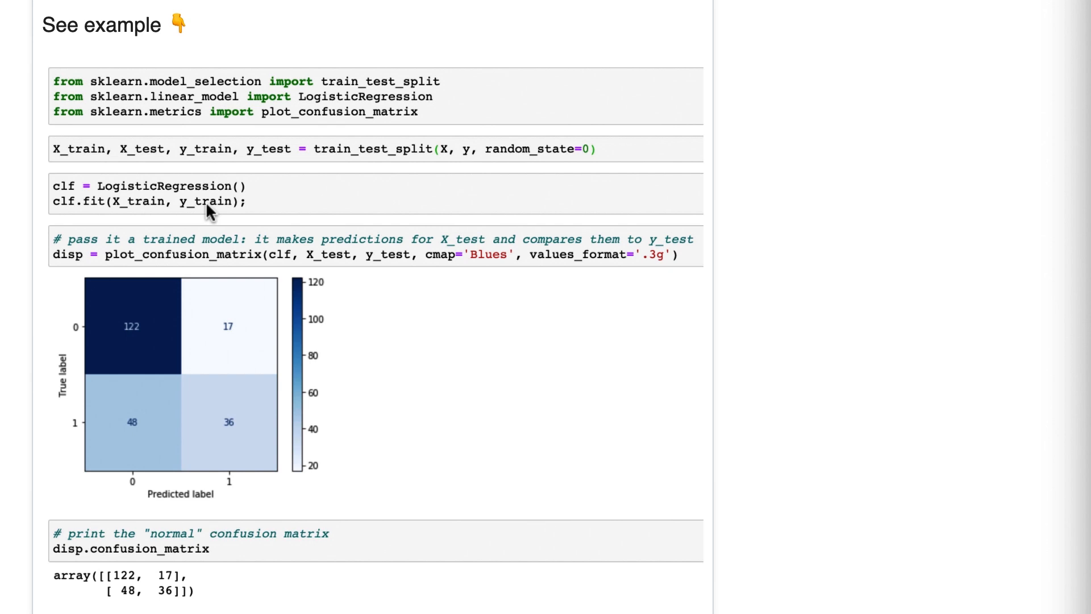
{"action": "mouse_move", "coordinate": [249, 265]}
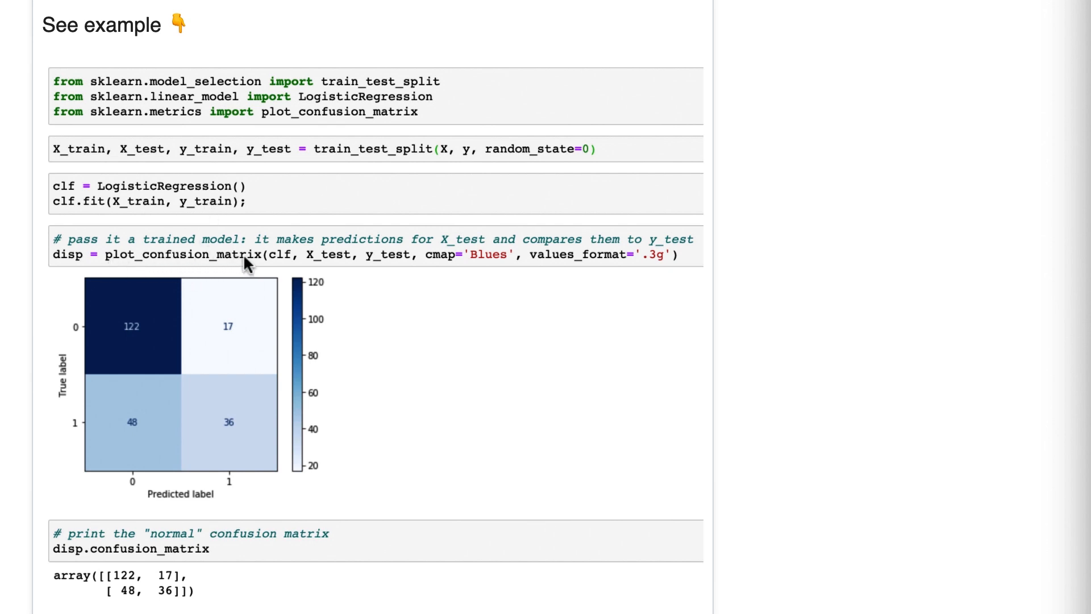
{"action": "mouse_move", "coordinate": [271, 289]}
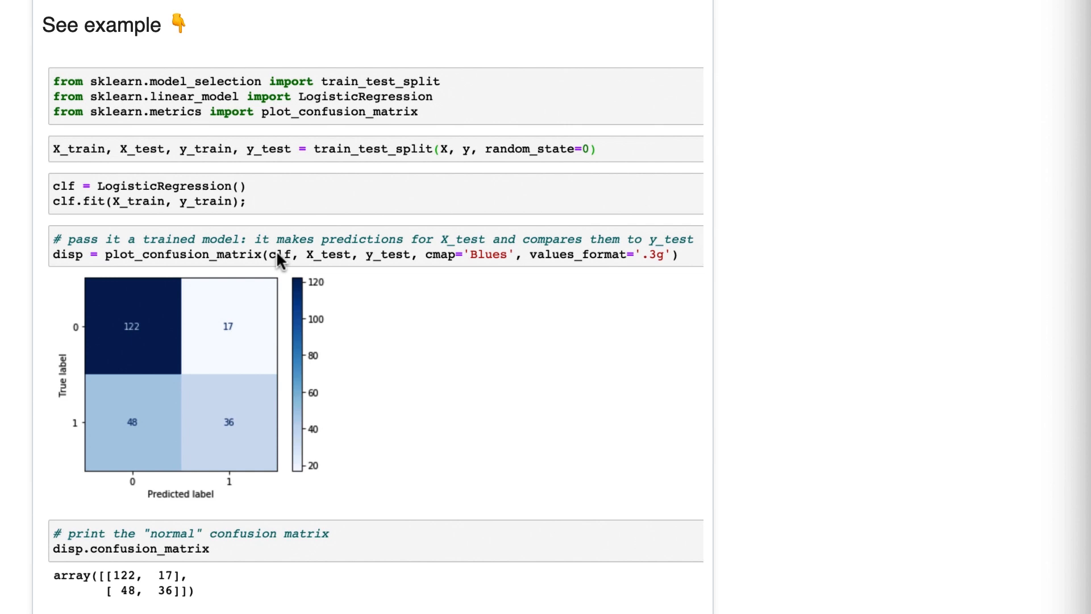
{"action": "mouse_move", "coordinate": [341, 259]}
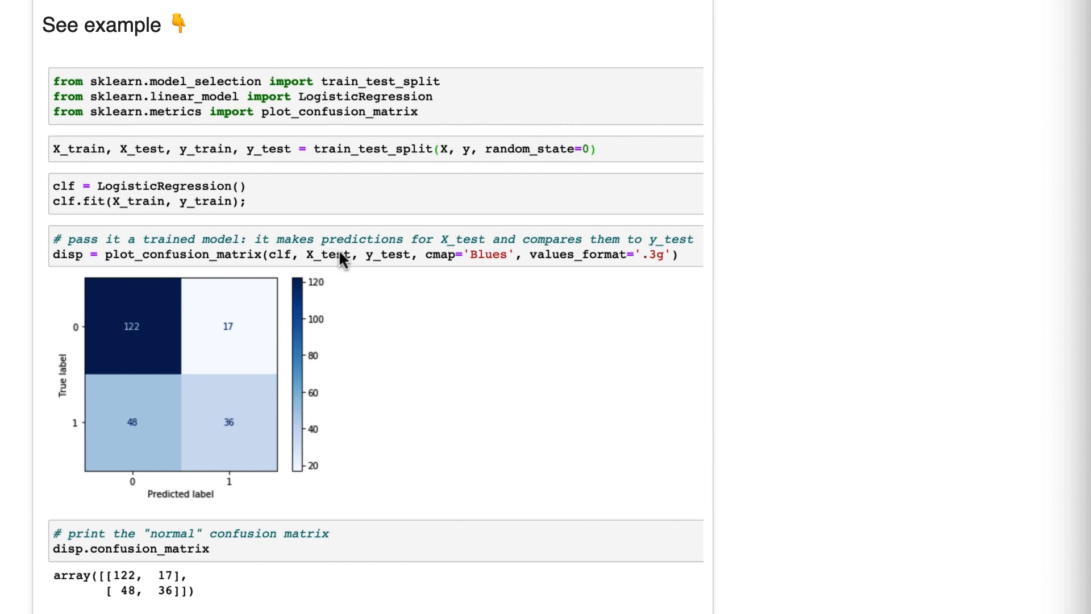
{"action": "mouse_move", "coordinate": [416, 268]}
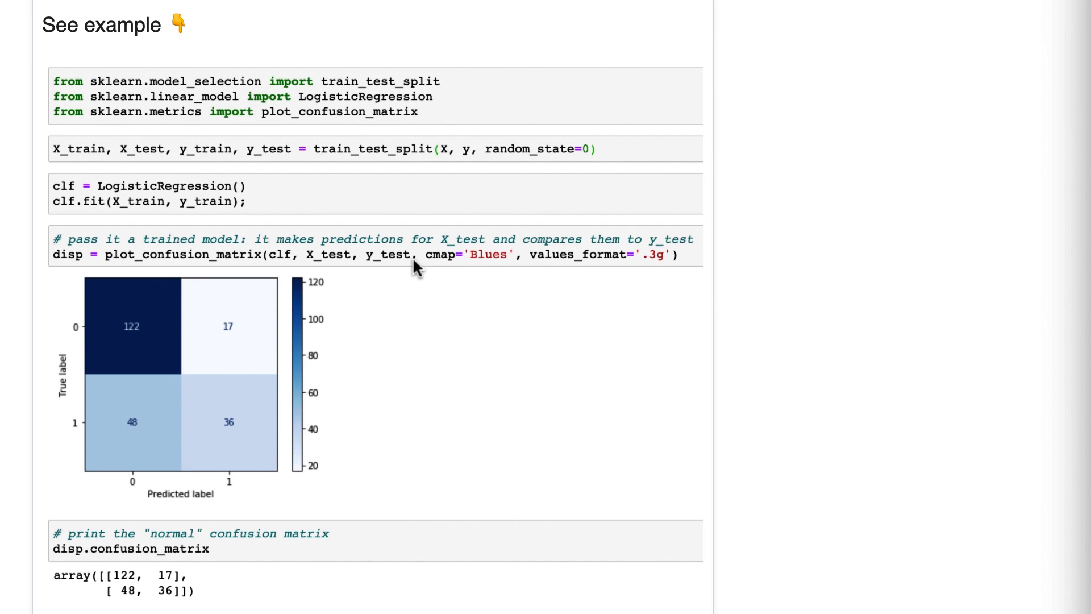
{"action": "mouse_move", "coordinate": [449, 270]}
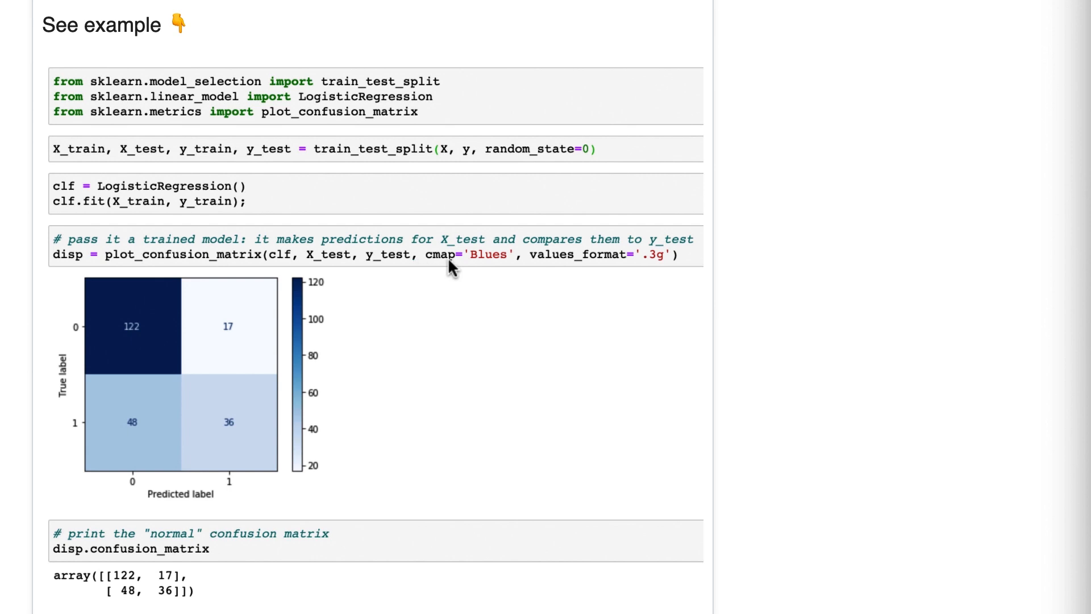
{"action": "mouse_move", "coordinate": [309, 278]}
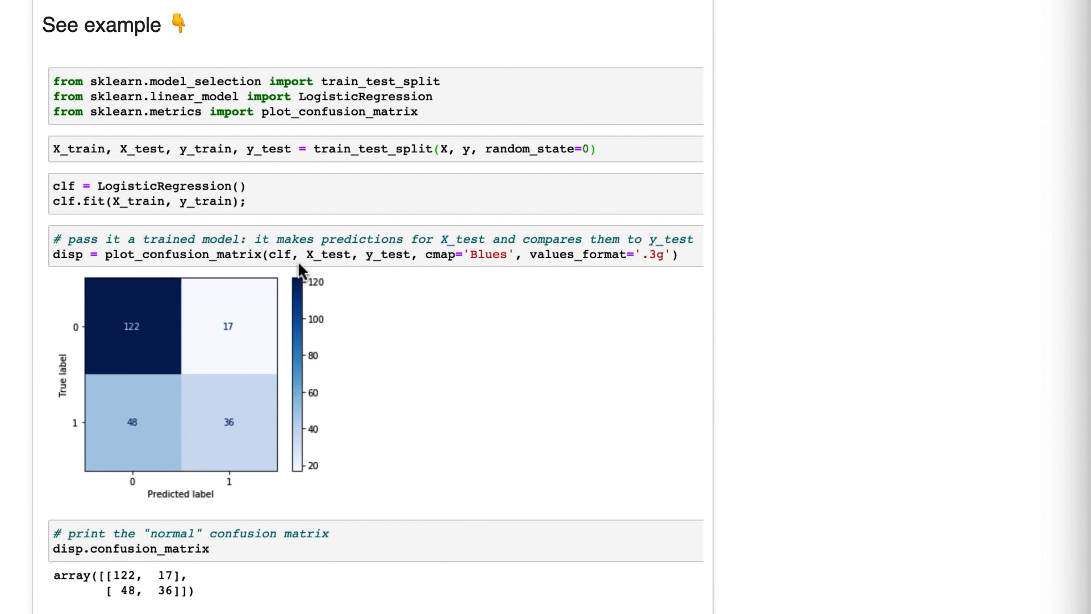
{"action": "mouse_move", "coordinate": [282, 245]}
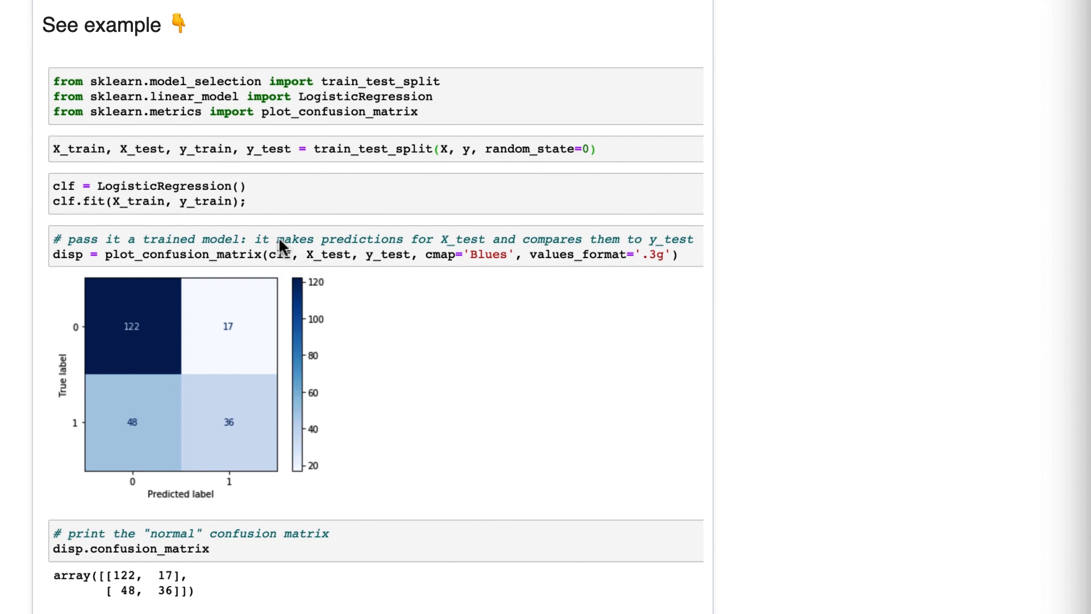
{"action": "mouse_move", "coordinate": [315, 272]}
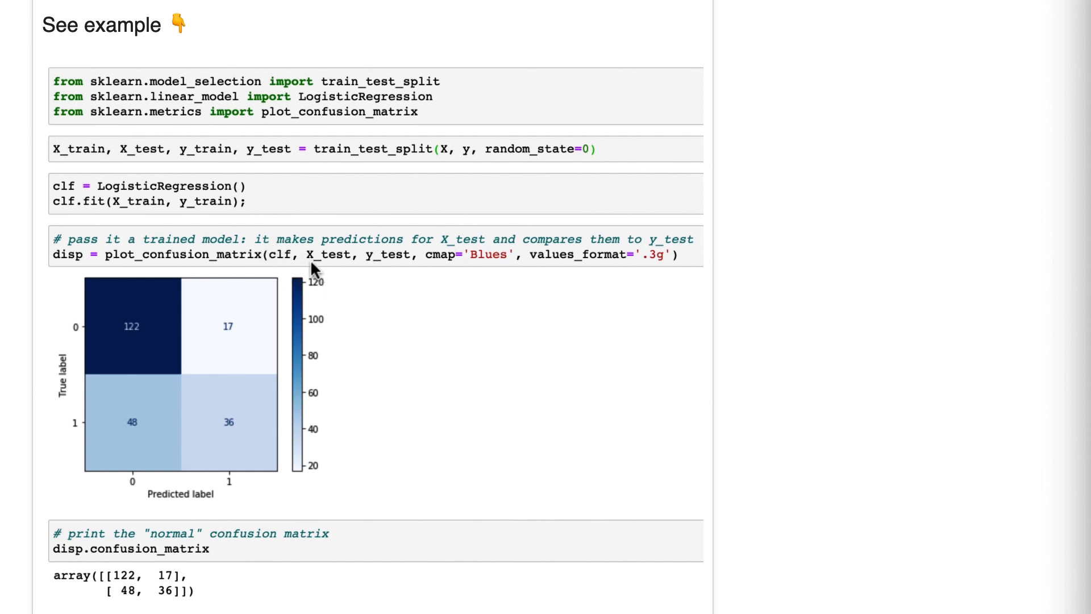
{"action": "mouse_move", "coordinate": [299, 271]}
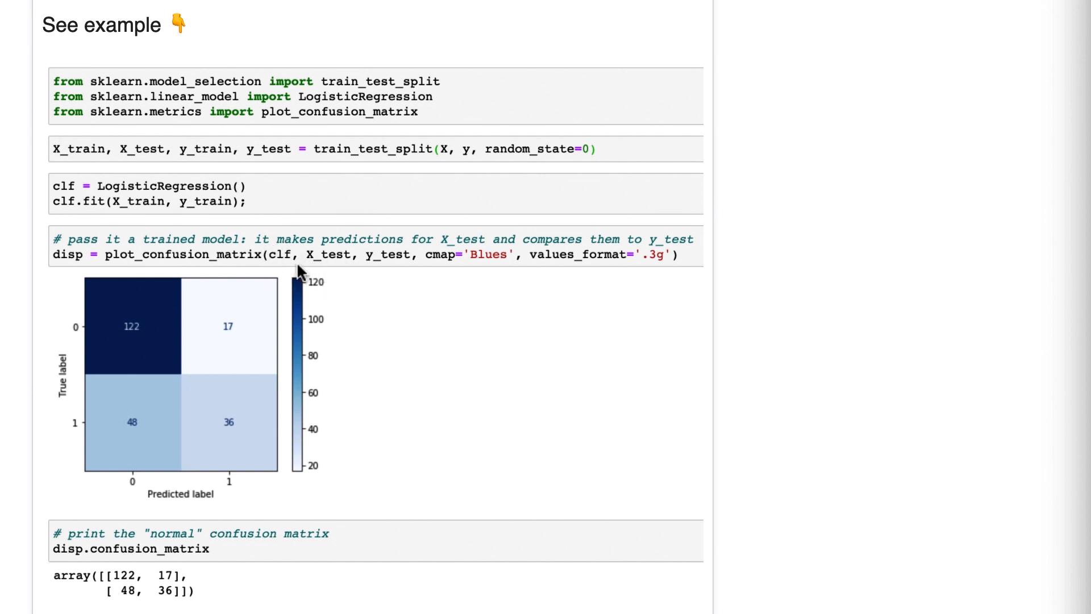
{"action": "mouse_move", "coordinate": [340, 264]}
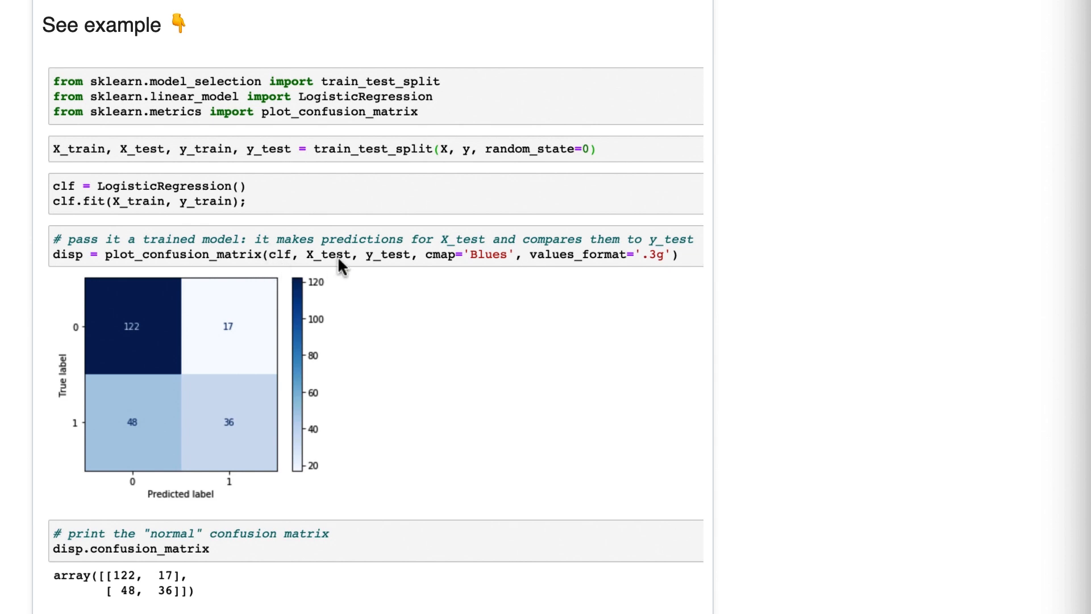
{"action": "mouse_move", "coordinate": [329, 278]}
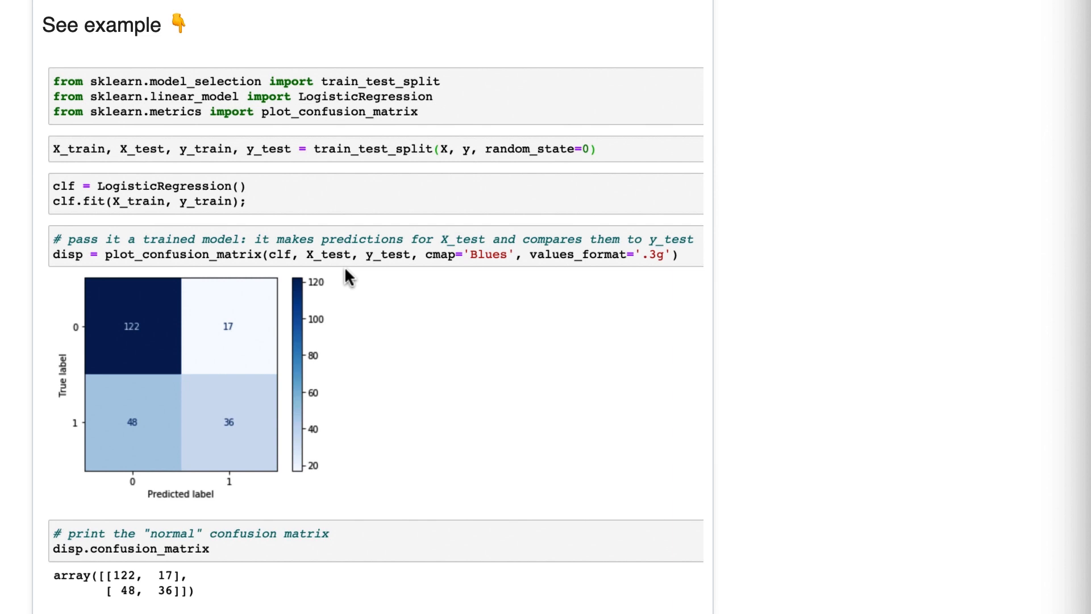
{"action": "mouse_move", "coordinate": [368, 258]}
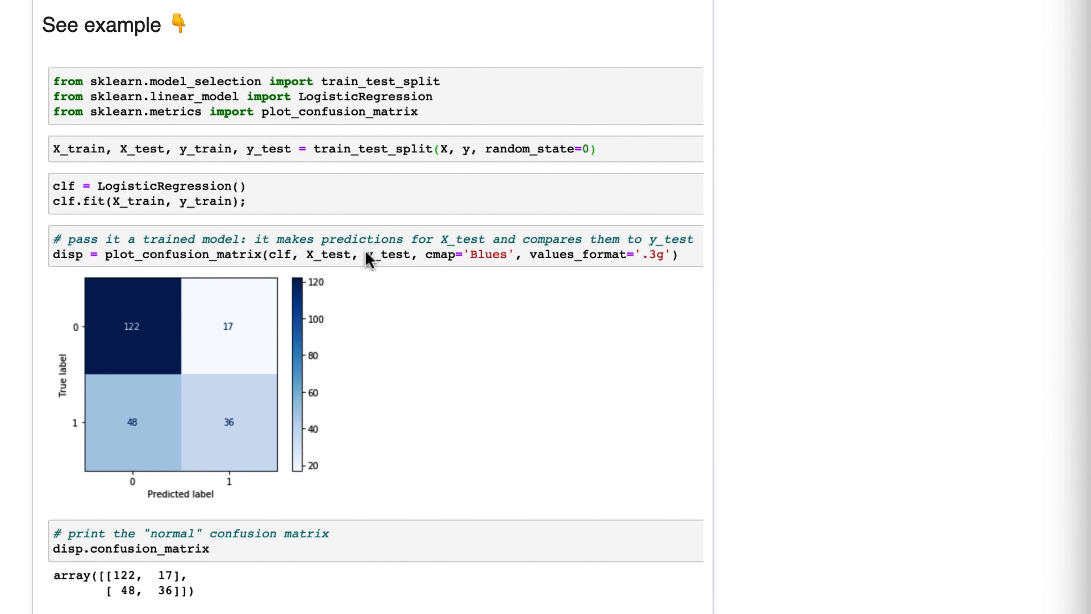
{"action": "mouse_move", "coordinate": [376, 273]}
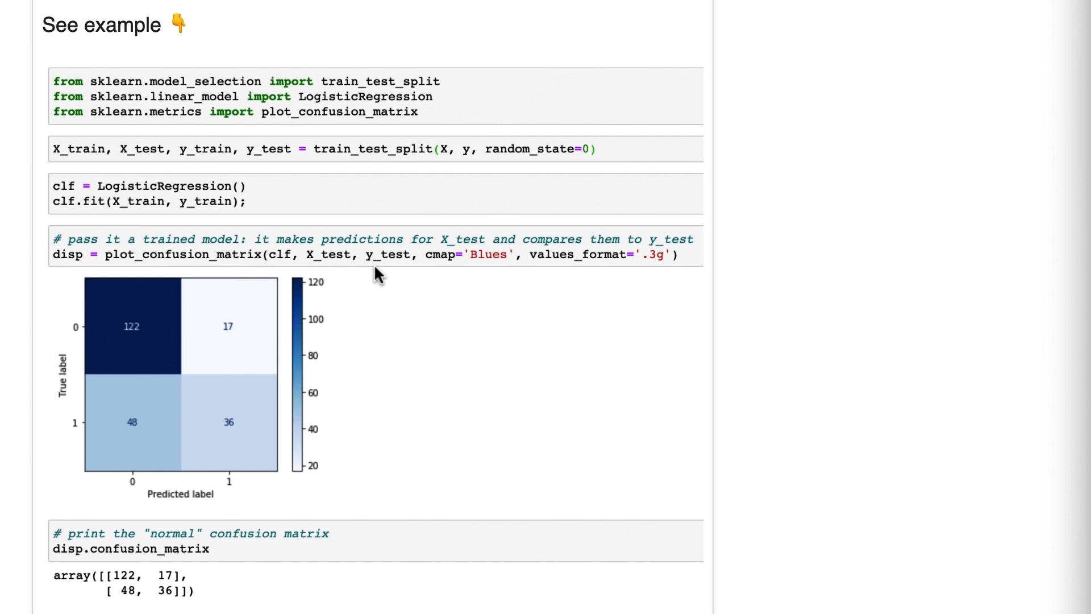
{"action": "mouse_move", "coordinate": [139, 214]}
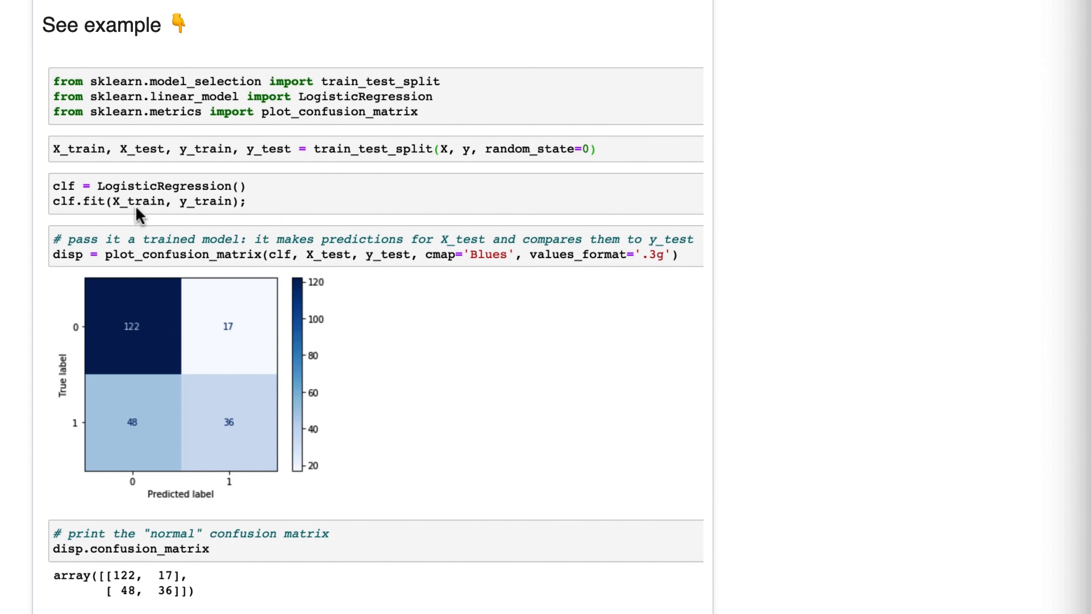
{"action": "mouse_move", "coordinate": [159, 213]}
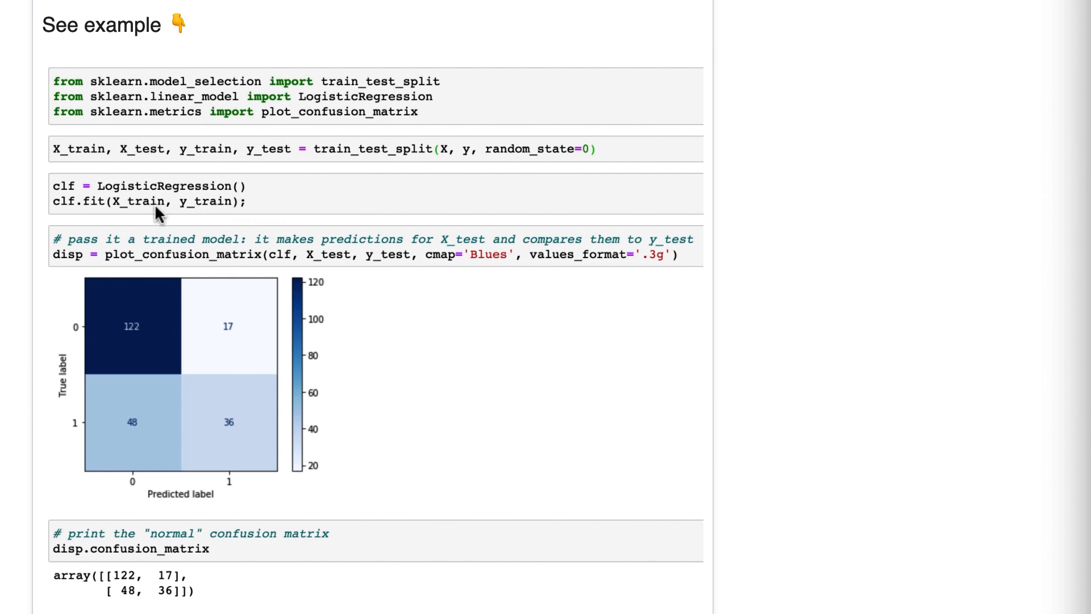
{"action": "mouse_move", "coordinate": [275, 211]}
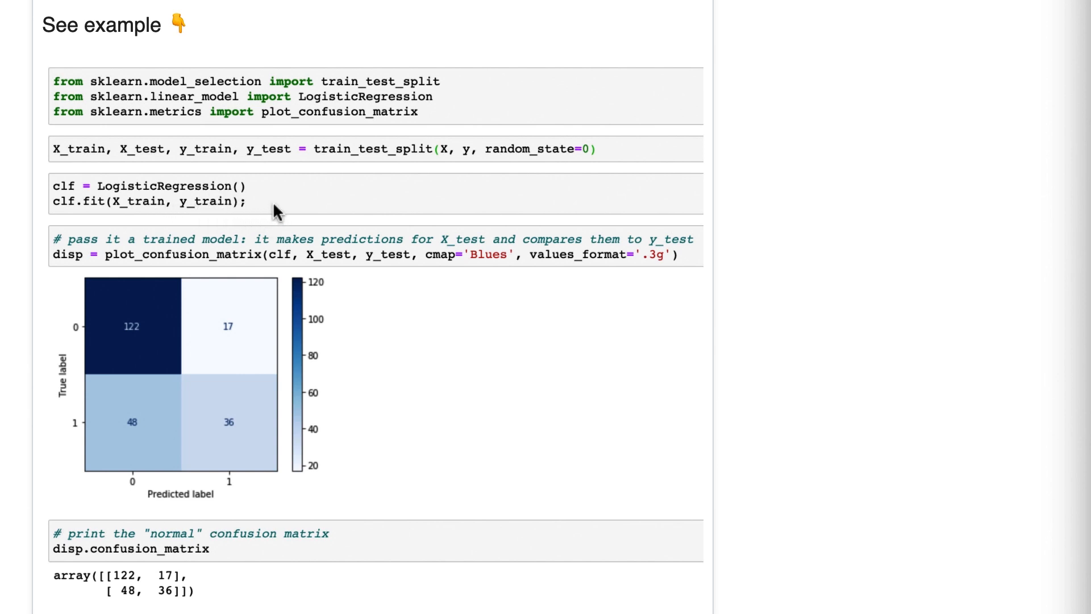
{"action": "mouse_move", "coordinate": [348, 271]}
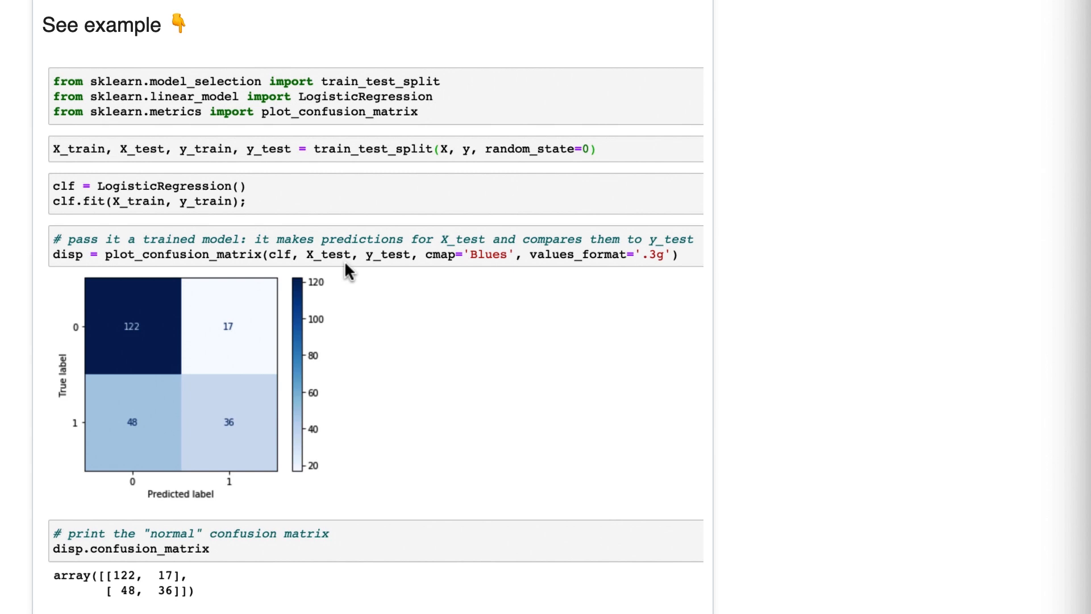
{"action": "mouse_move", "coordinate": [458, 280]}
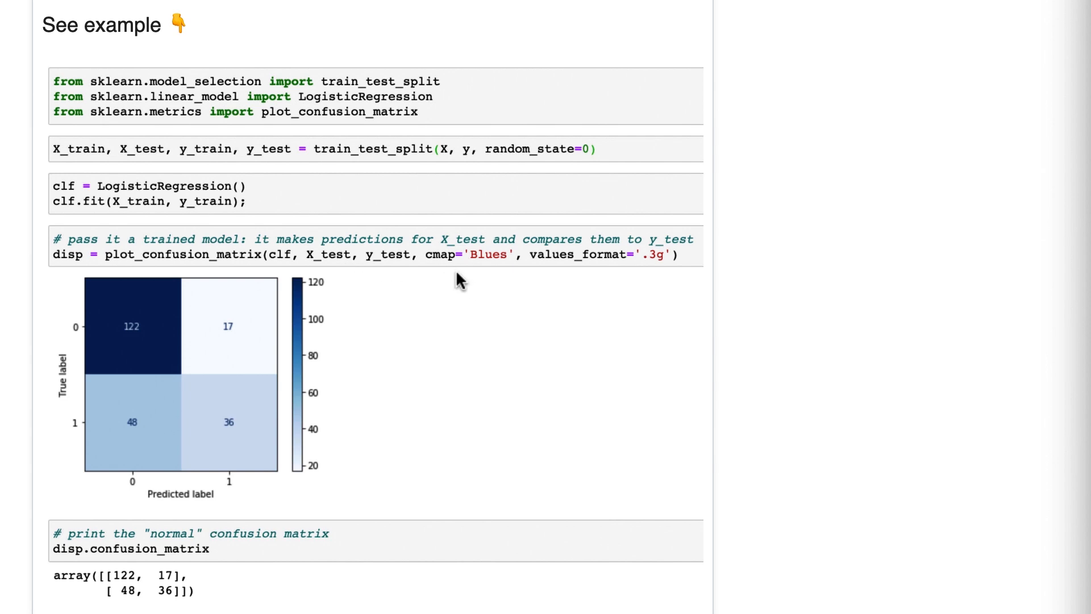
{"action": "mouse_move", "coordinate": [489, 271]}
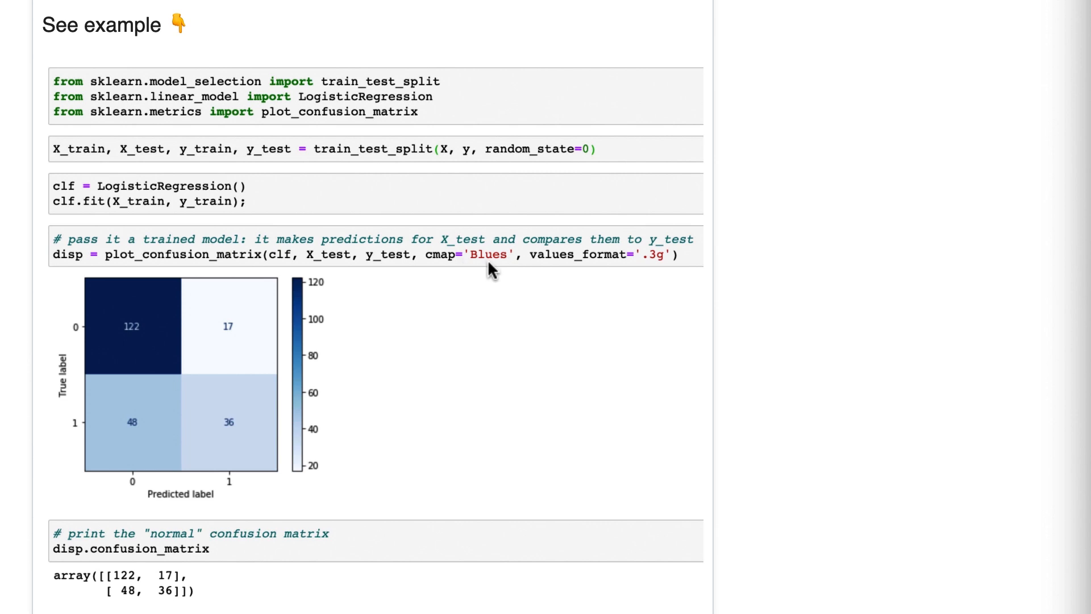
{"action": "mouse_move", "coordinate": [472, 282]}
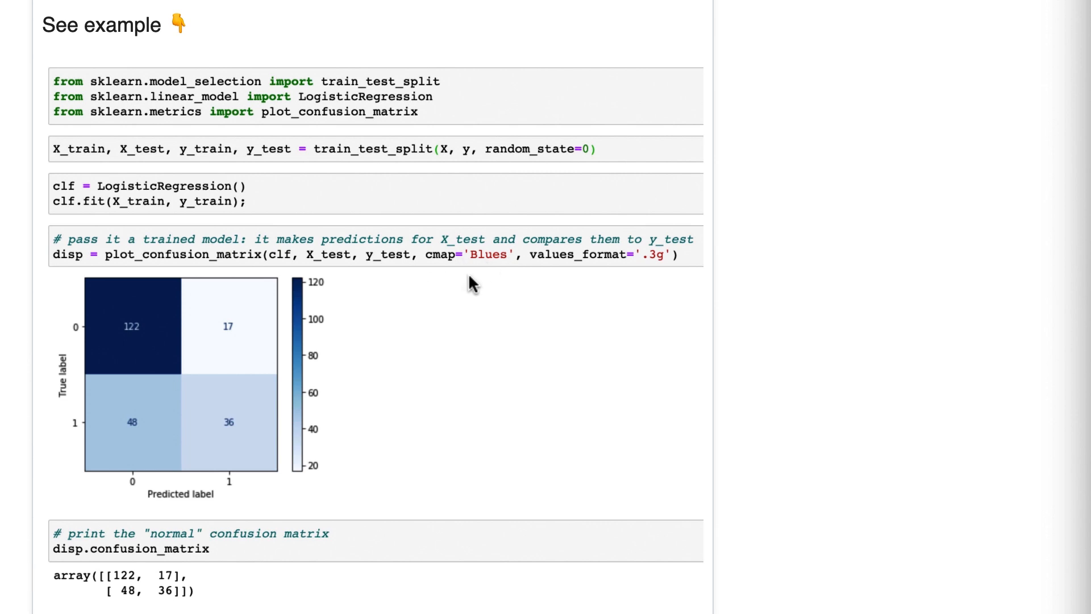
{"action": "mouse_move", "coordinate": [554, 268]}
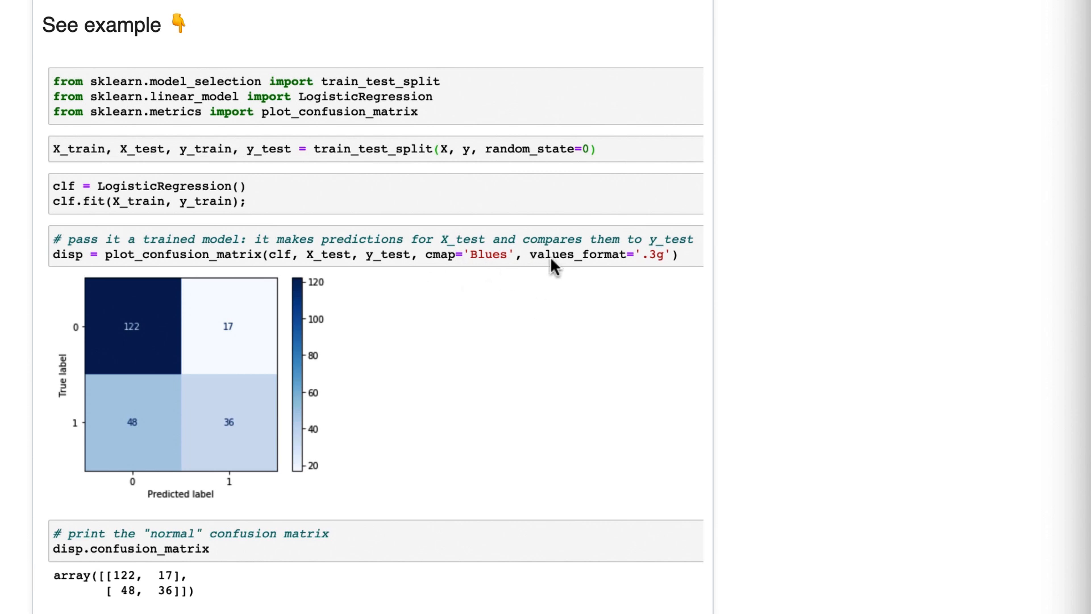
{"action": "mouse_move", "coordinate": [640, 266]}
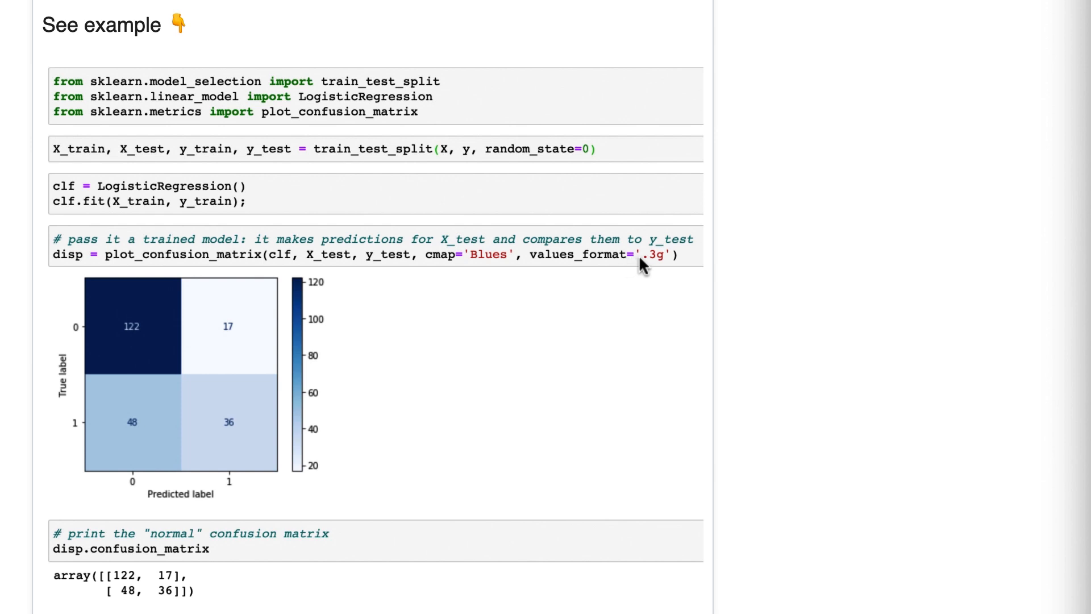
{"action": "mouse_move", "coordinate": [661, 271]}
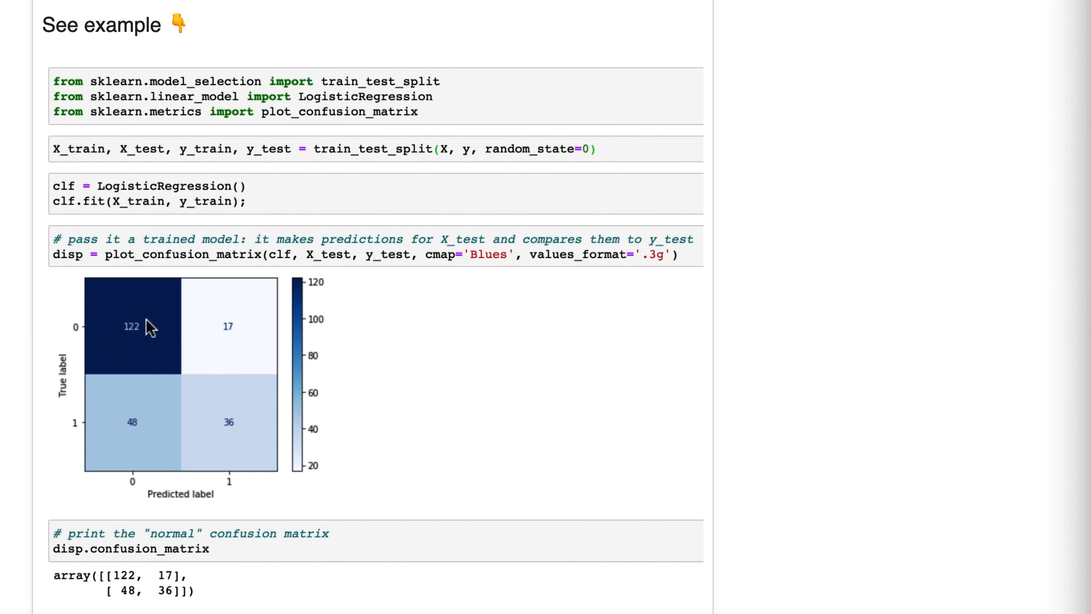
{"action": "mouse_move", "coordinate": [655, 276]}
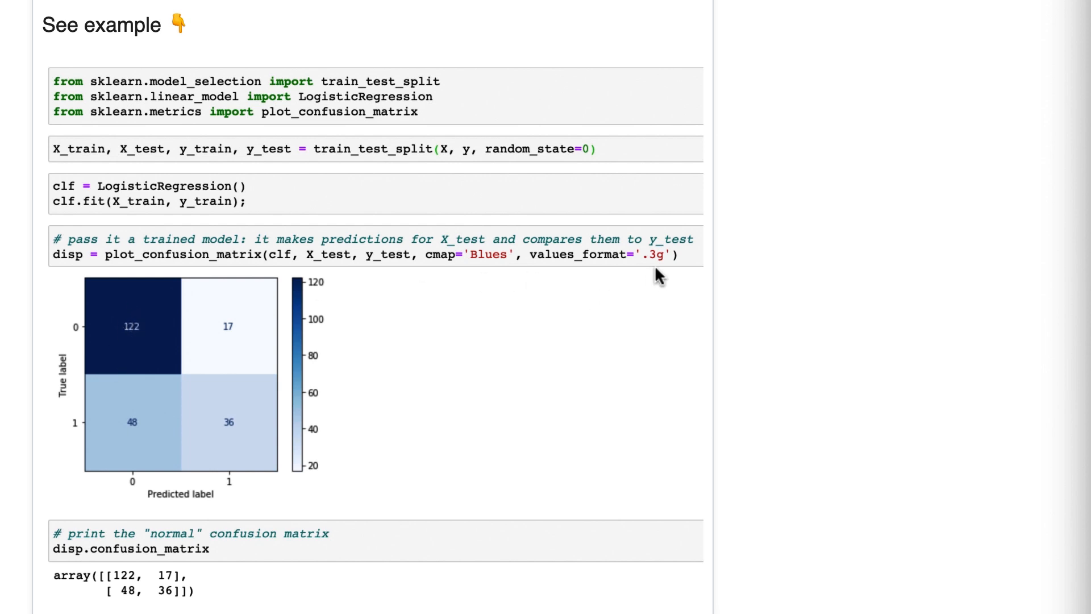
{"action": "mouse_move", "coordinate": [243, 340]}
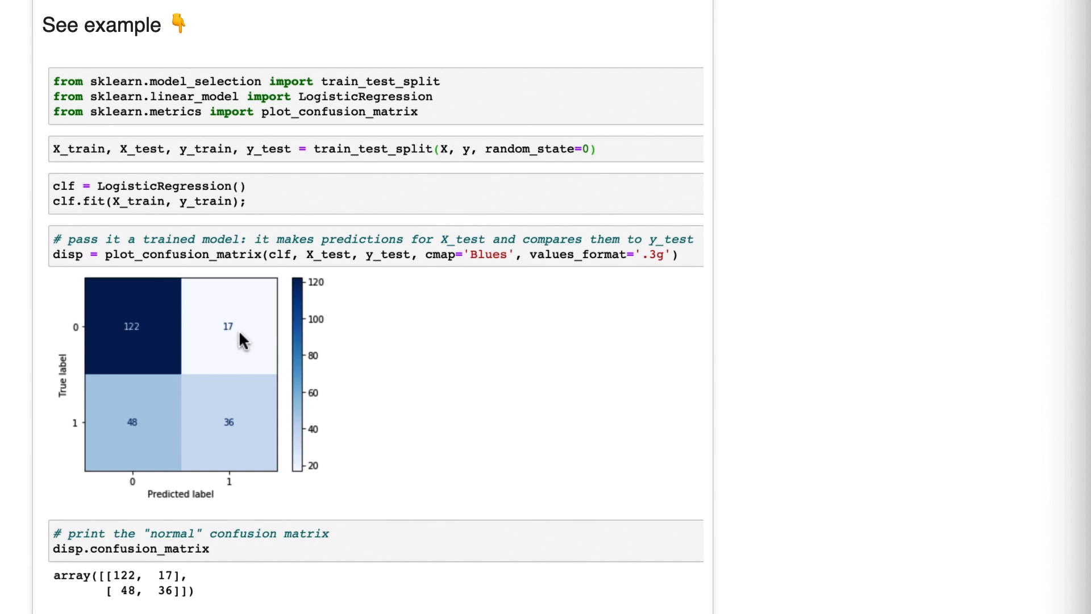
{"action": "mouse_move", "coordinate": [643, 265]}
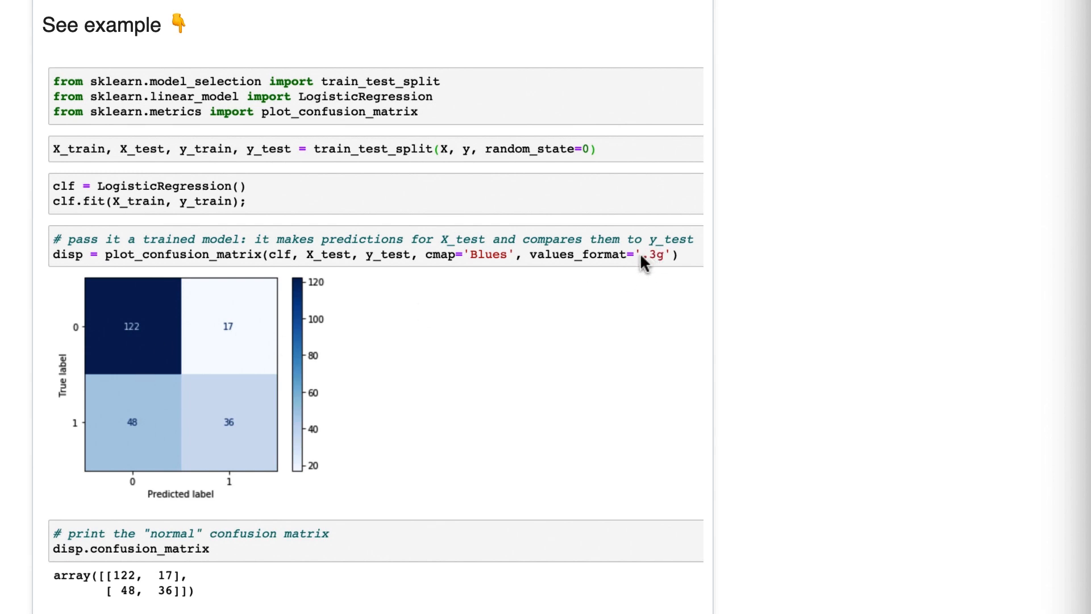
{"action": "mouse_move", "coordinate": [648, 293]}
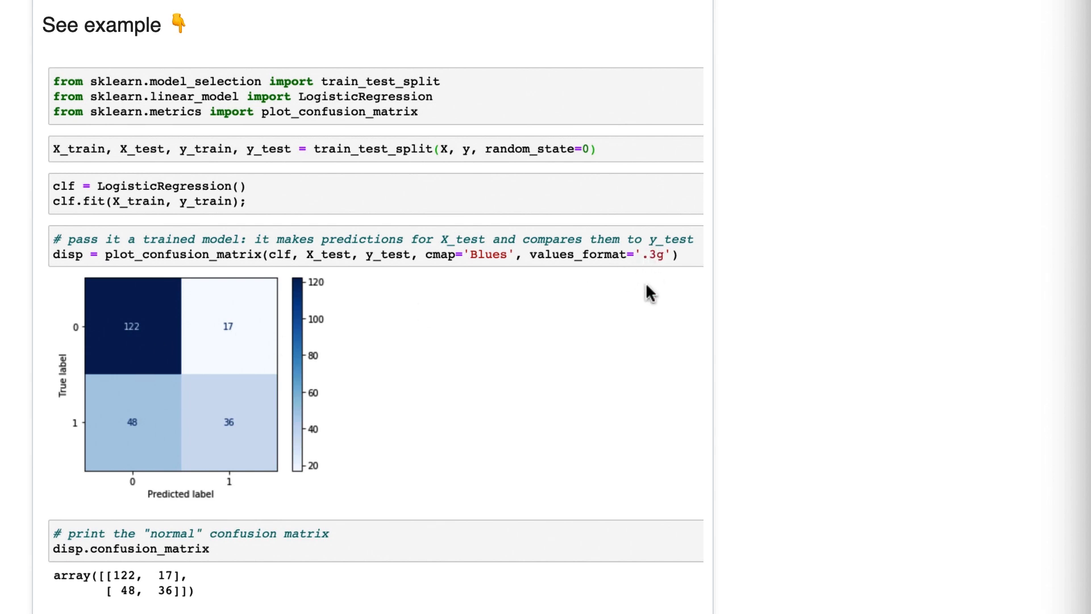
{"action": "mouse_move", "coordinate": [647, 285]}
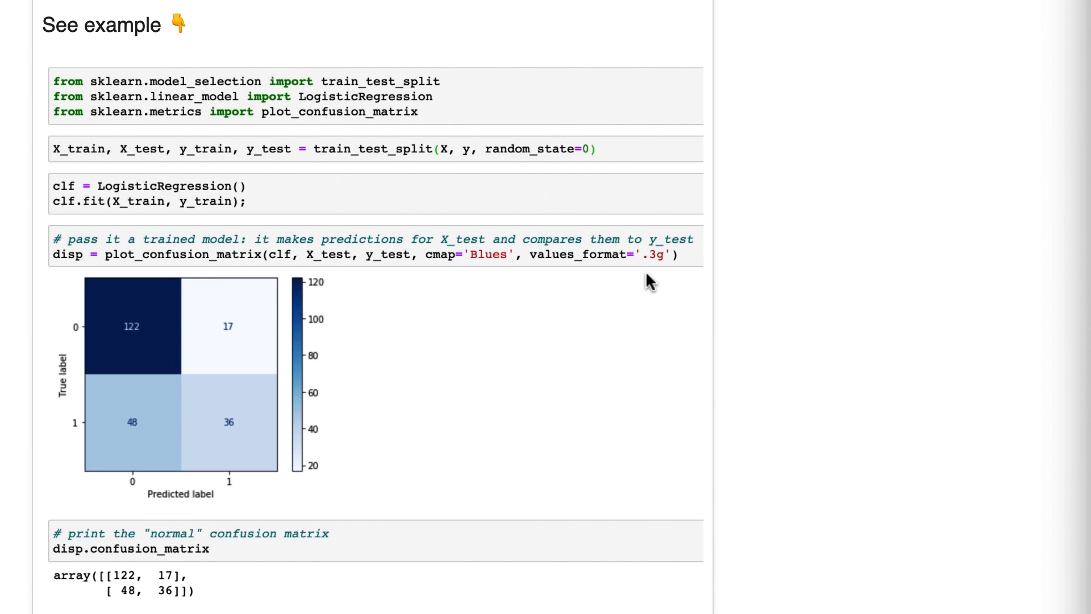
{"action": "mouse_move", "coordinate": [658, 271]}
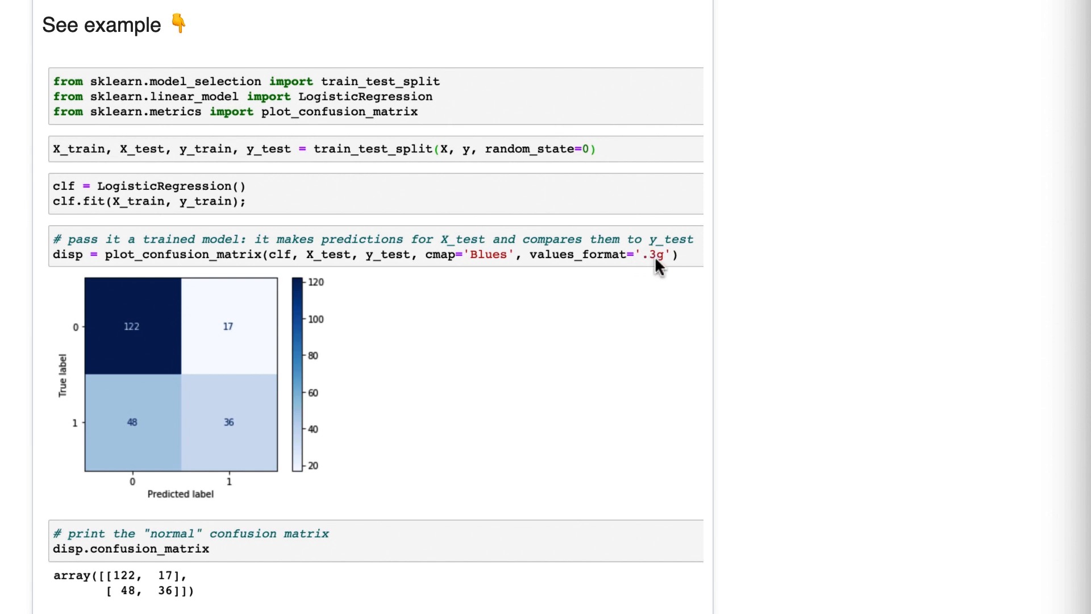
{"action": "mouse_move", "coordinate": [367, 222]}
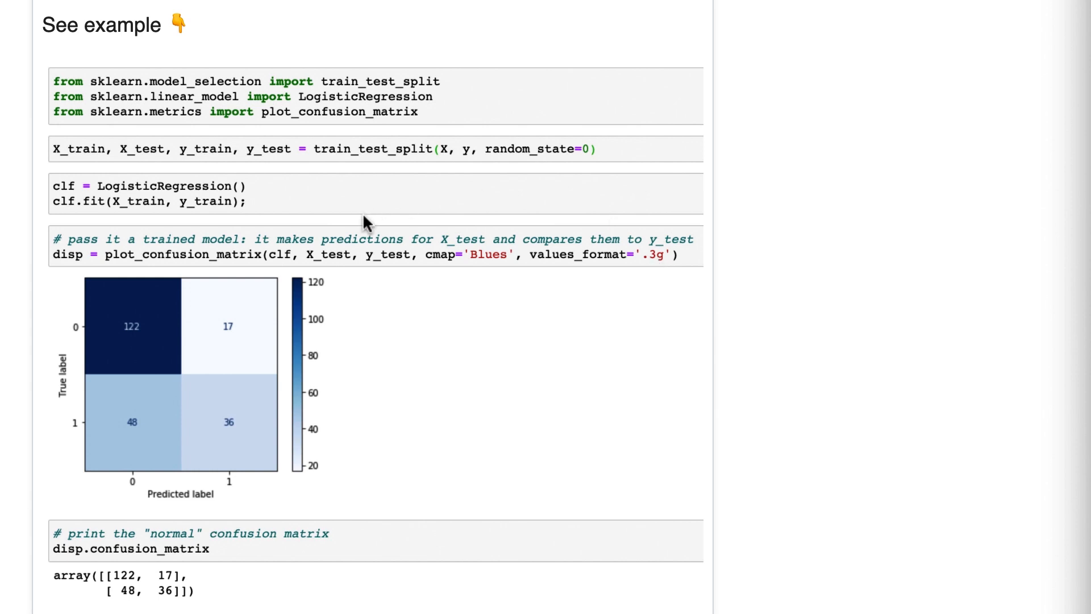
{"action": "mouse_move", "coordinate": [322, 362]}
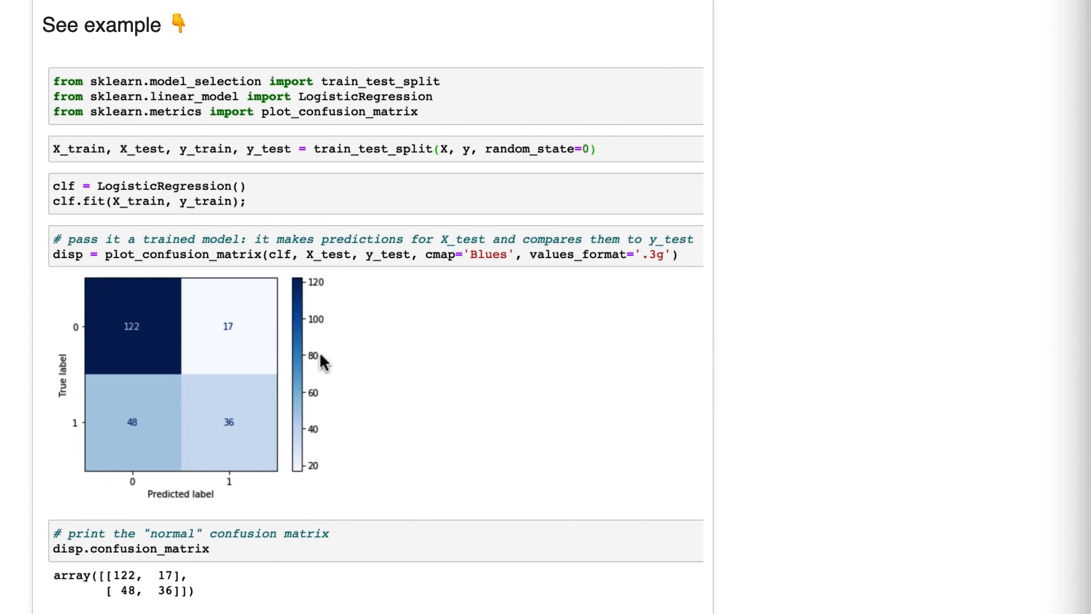
{"action": "mouse_move", "coordinate": [689, 283]}
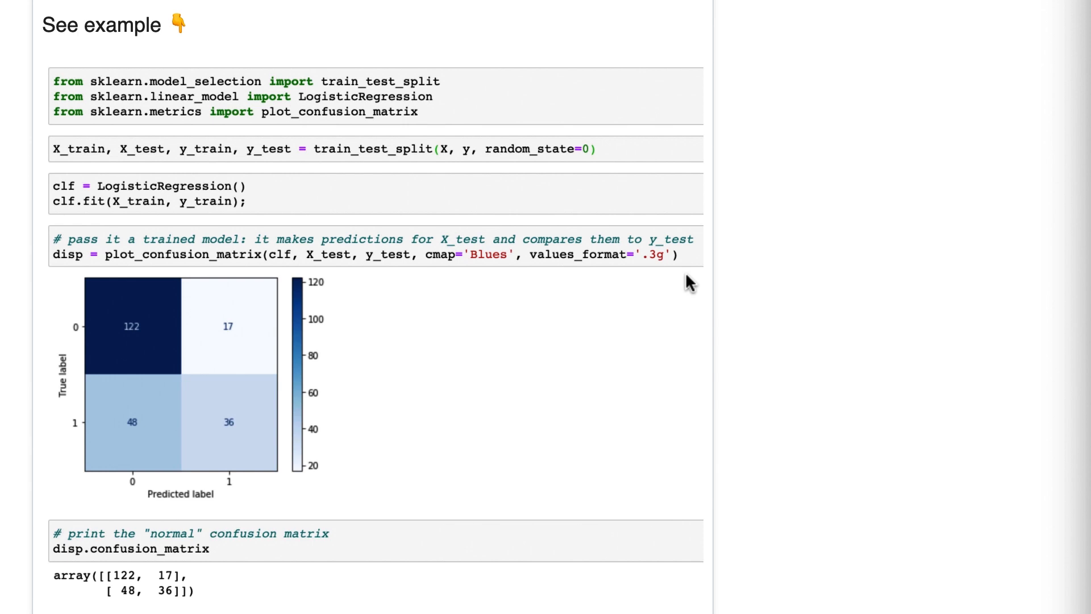
{"action": "mouse_move", "coordinate": [230, 308]}
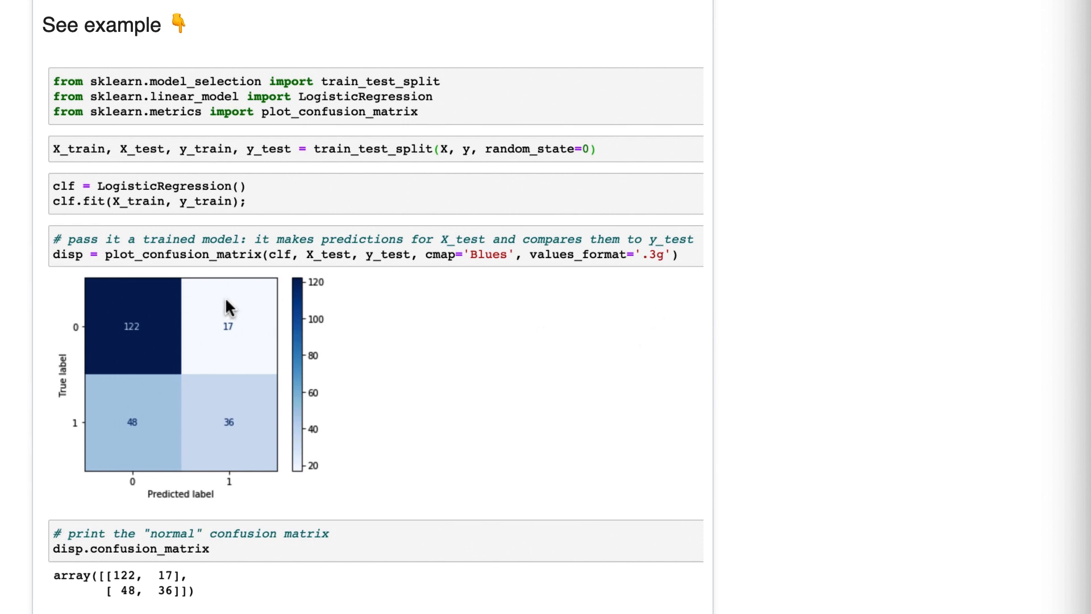
{"action": "mouse_move", "coordinate": [65, 247]}
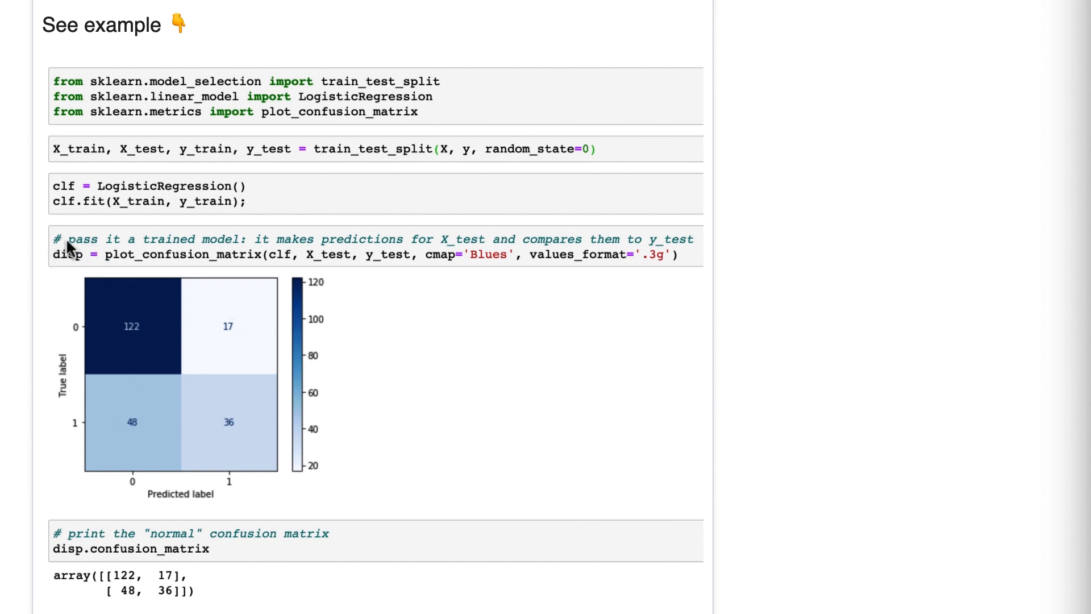
{"action": "mouse_move", "coordinate": [155, 534]}
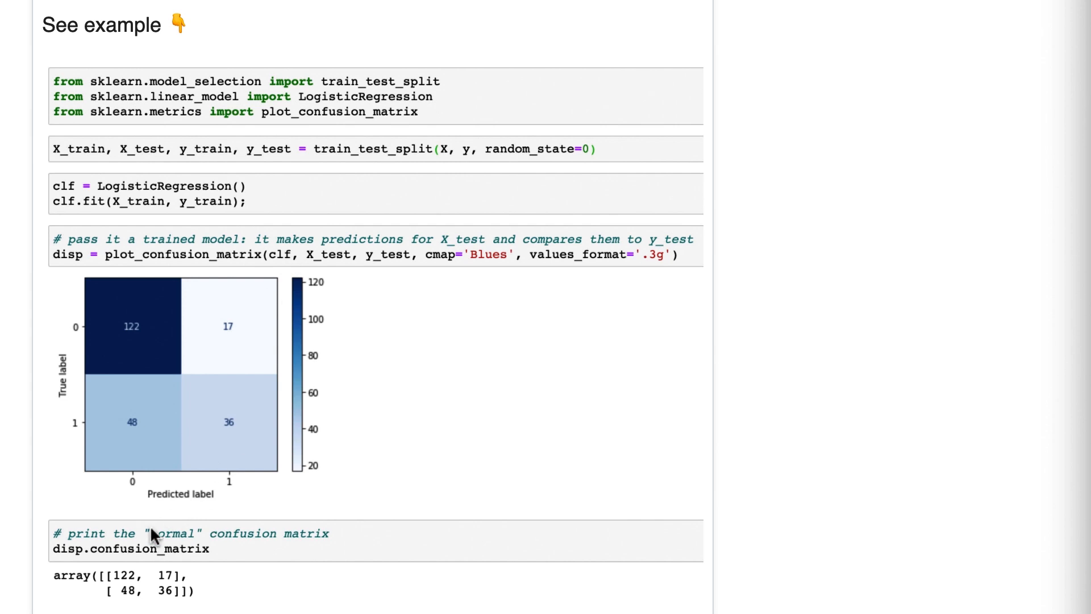
{"action": "mouse_move", "coordinate": [181, 553]}
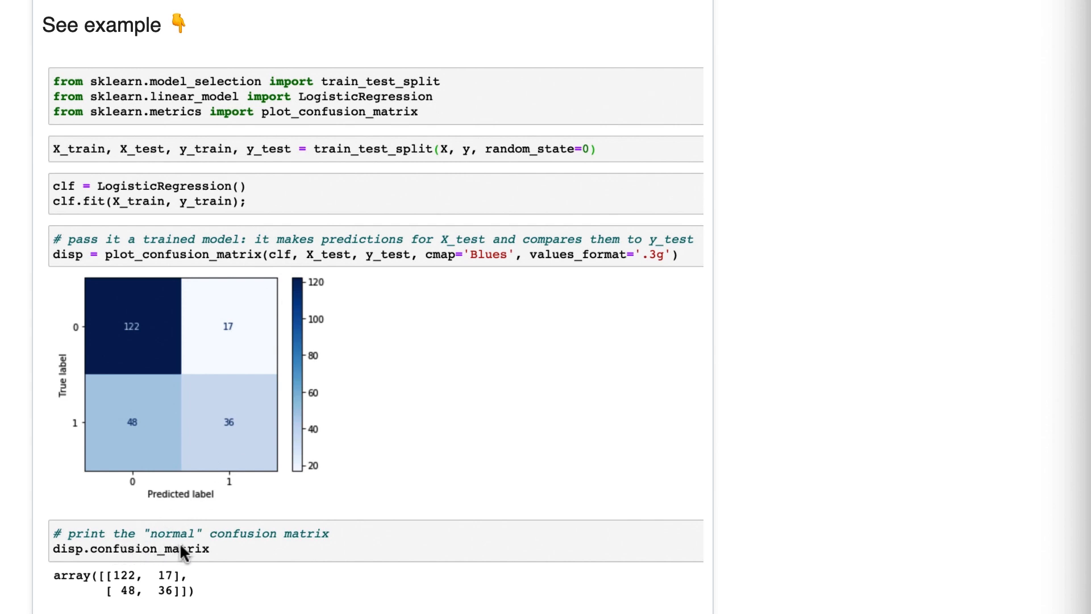
{"action": "mouse_move", "coordinate": [113, 533]}
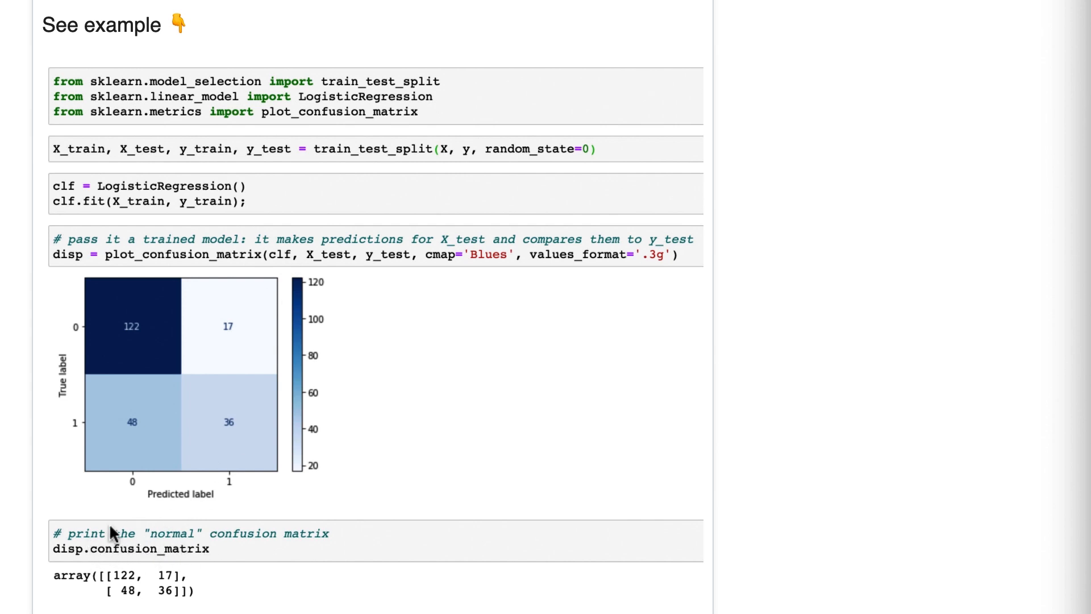
{"action": "mouse_move", "coordinate": [196, 583]}
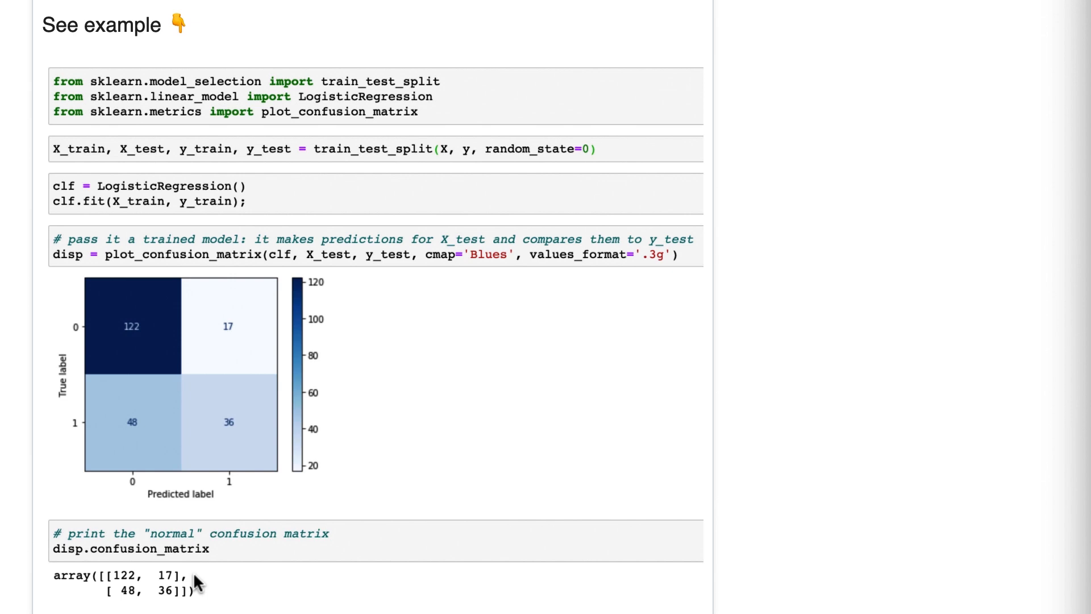
{"action": "mouse_move", "coordinate": [193, 587]}
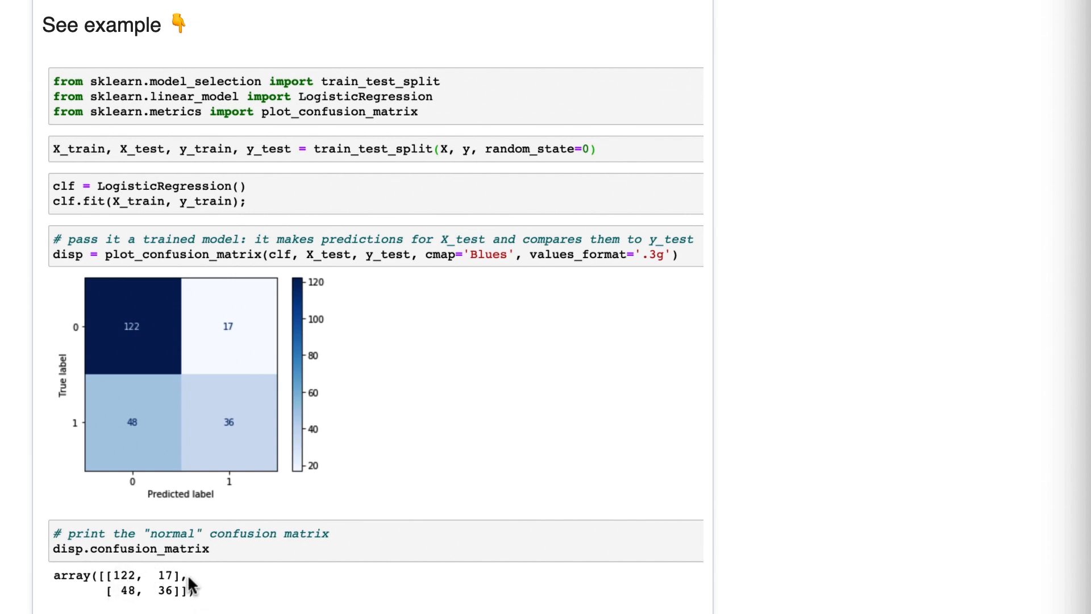
{"action": "mouse_move", "coordinate": [128, 595]}
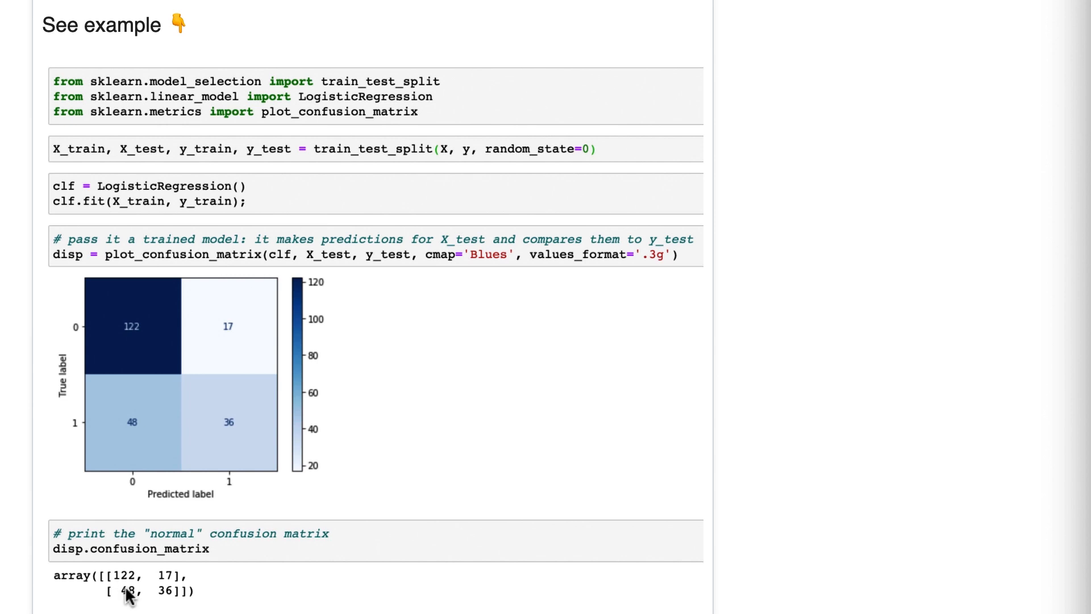
{"action": "mouse_move", "coordinate": [129, 485]}
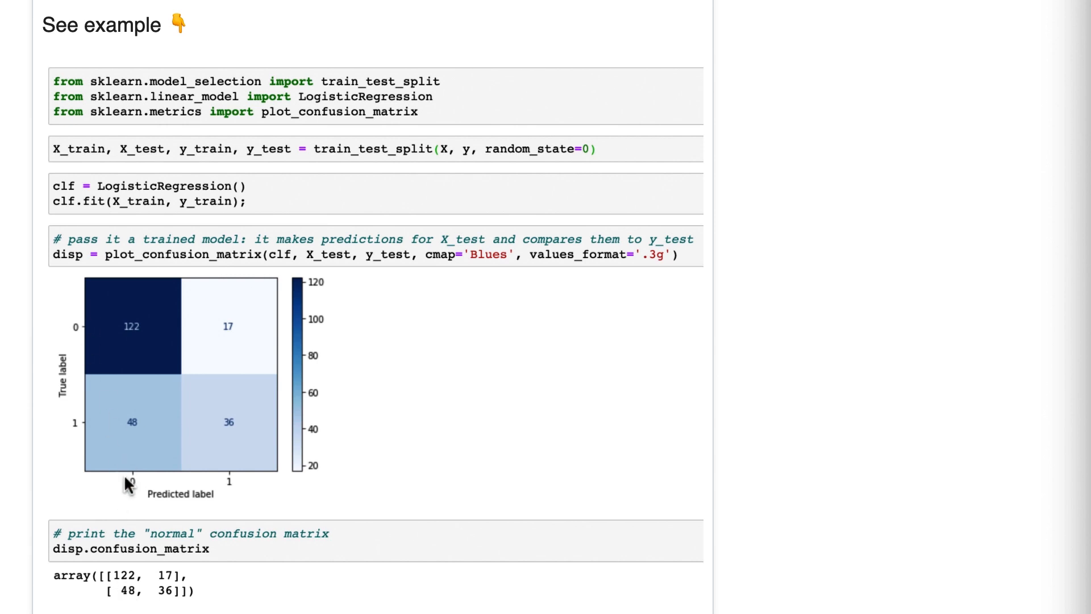
{"action": "mouse_move", "coordinate": [156, 473]}
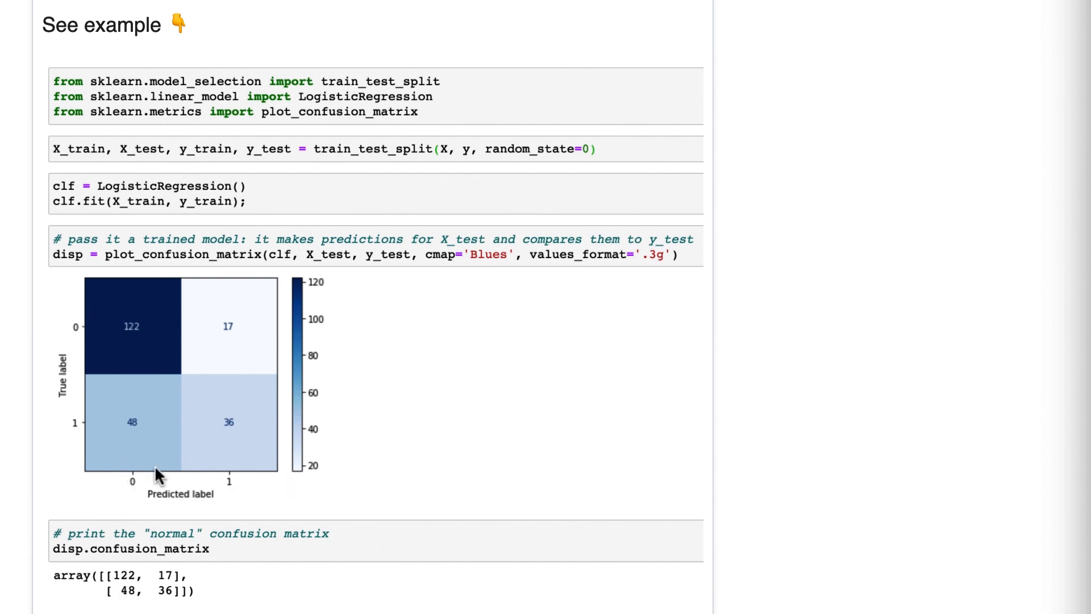
{"action": "mouse_move", "coordinate": [88, 435]}
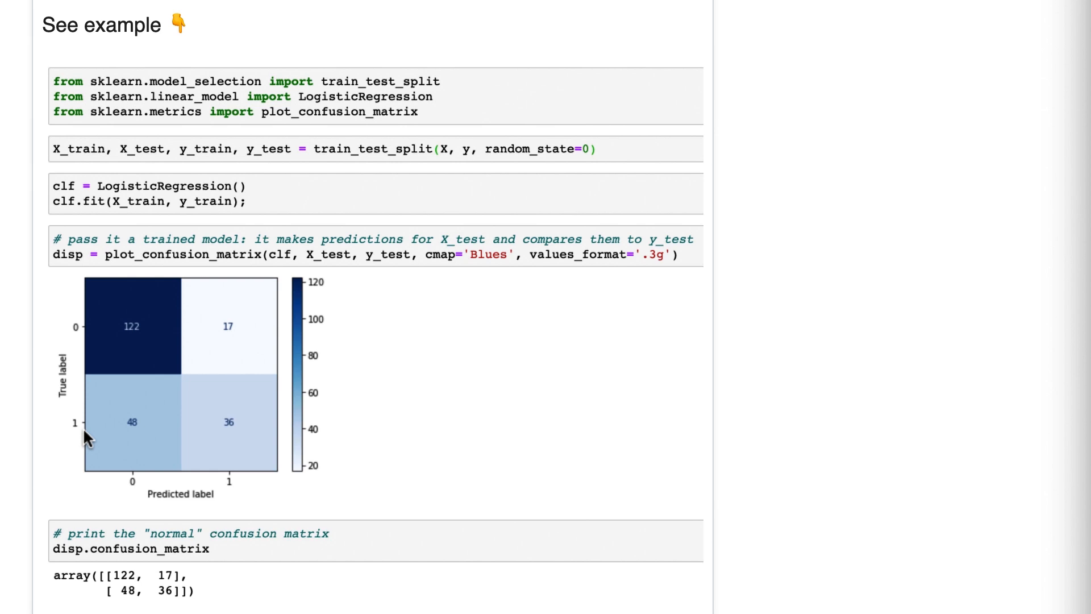
{"action": "mouse_move", "coordinate": [272, 252]}
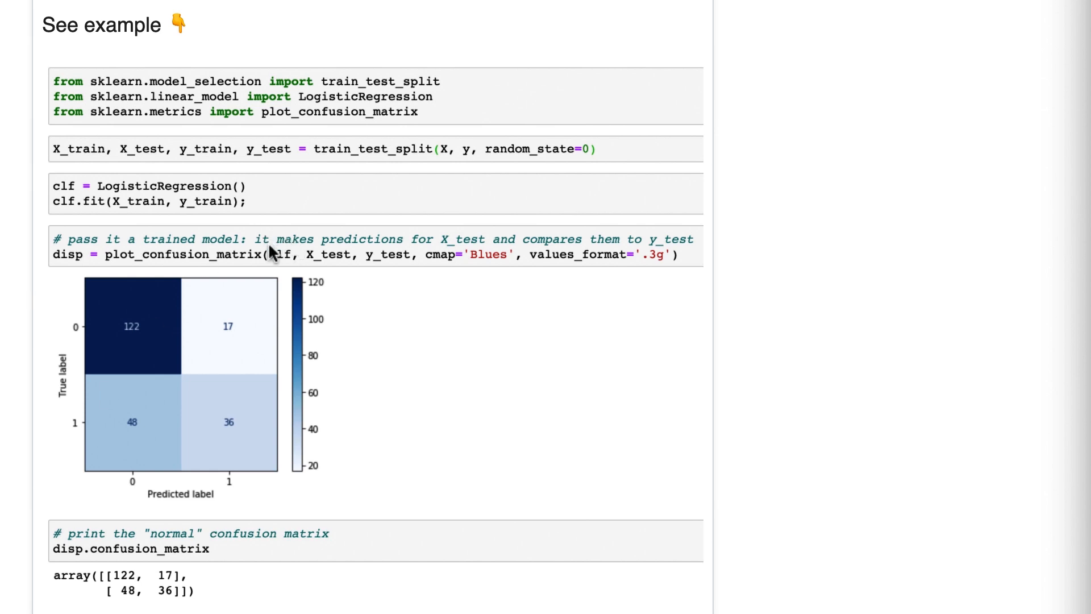
{"action": "mouse_move", "coordinate": [282, 255]}
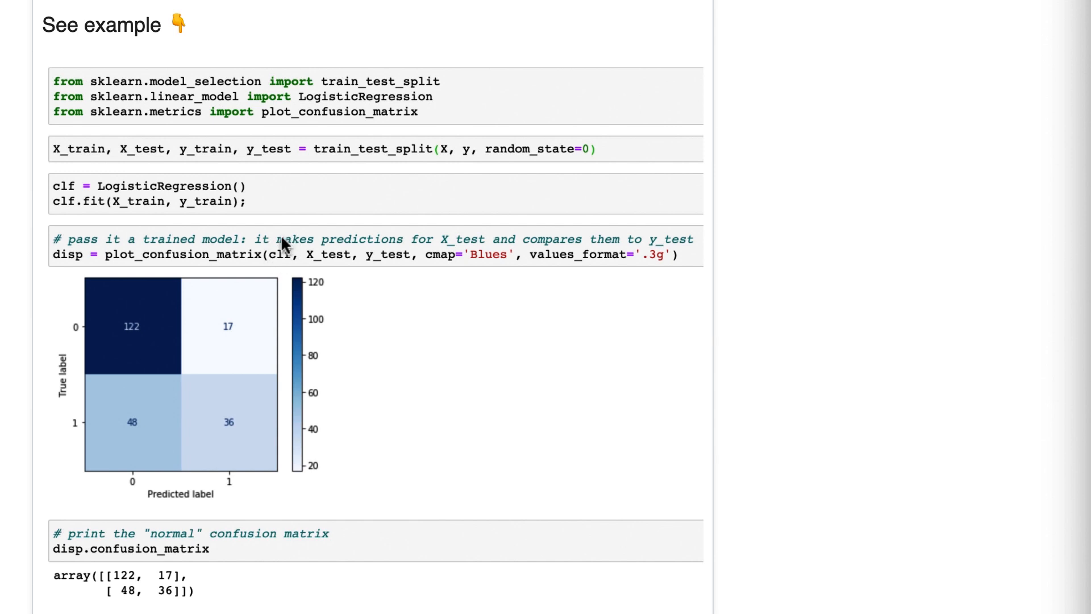
{"action": "mouse_move", "coordinate": [263, 268]}
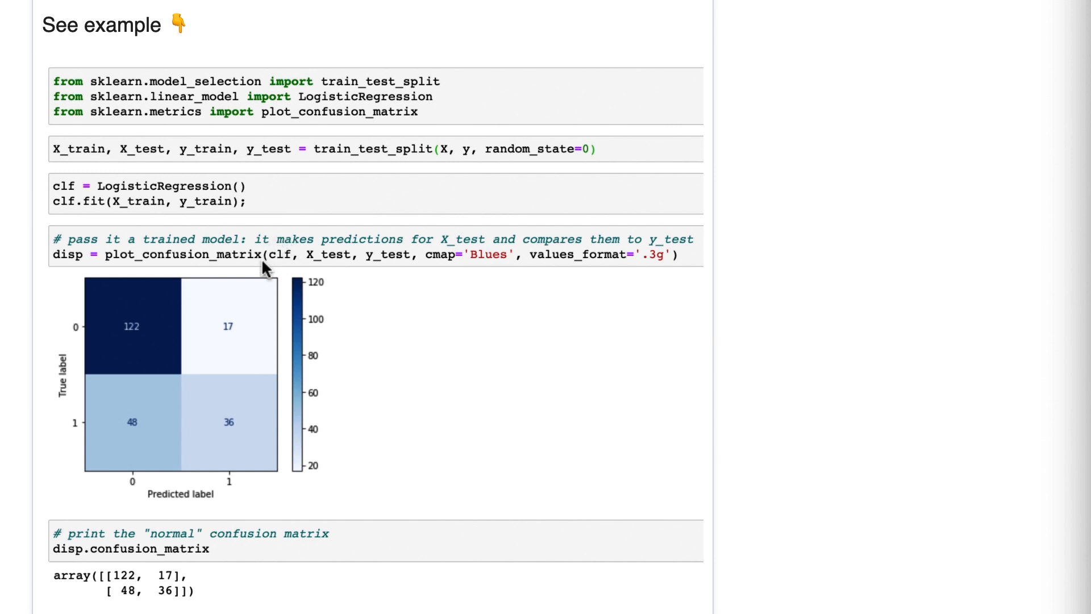
{"action": "mouse_move", "coordinate": [246, 280]}
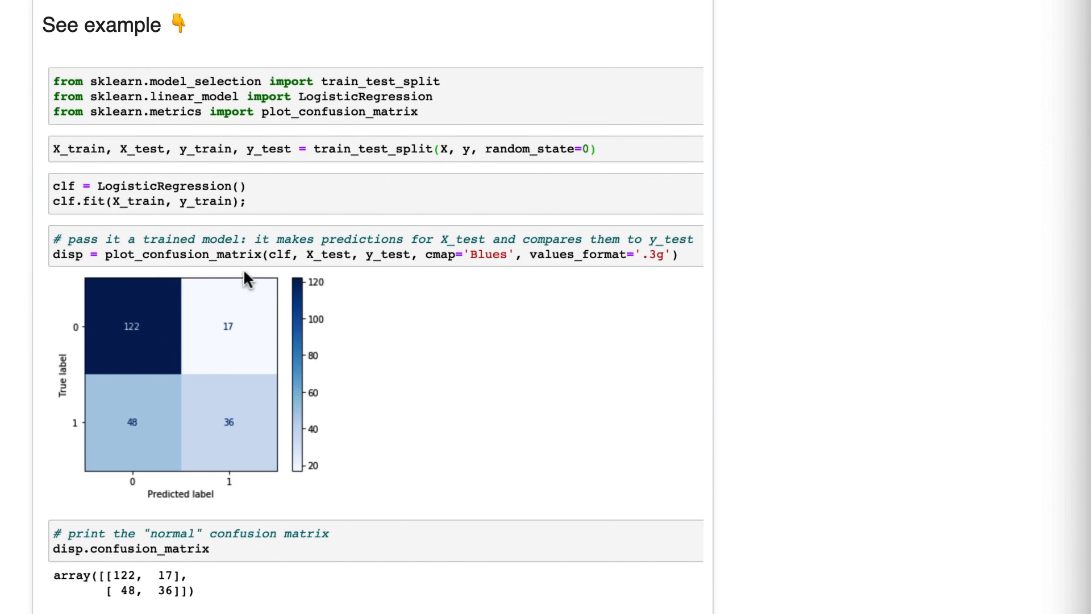
{"action": "mouse_move", "coordinate": [282, 271]}
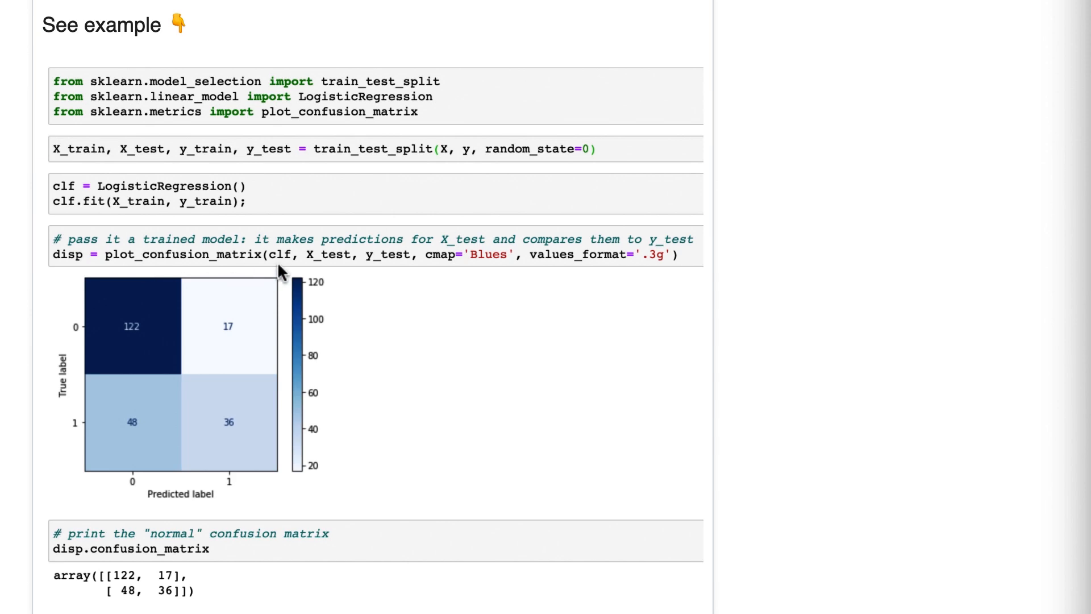